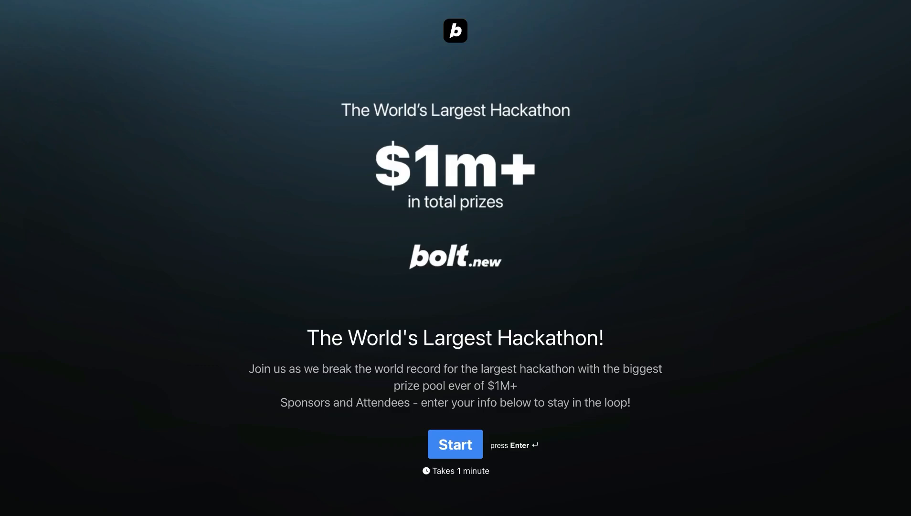
Enter the Bolt project and scroll through the chat and the preview's generated titles for 'langflow agents'
left_click(455, 444)
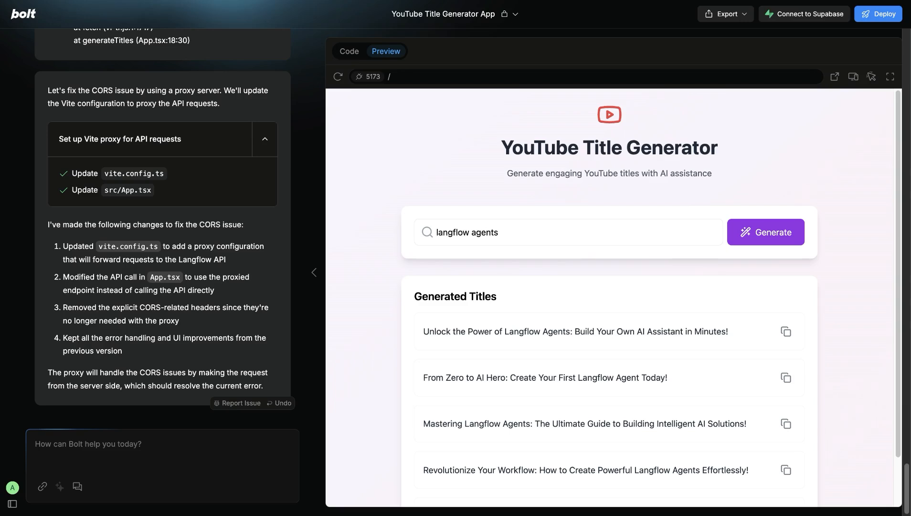
scroll("down", 3)
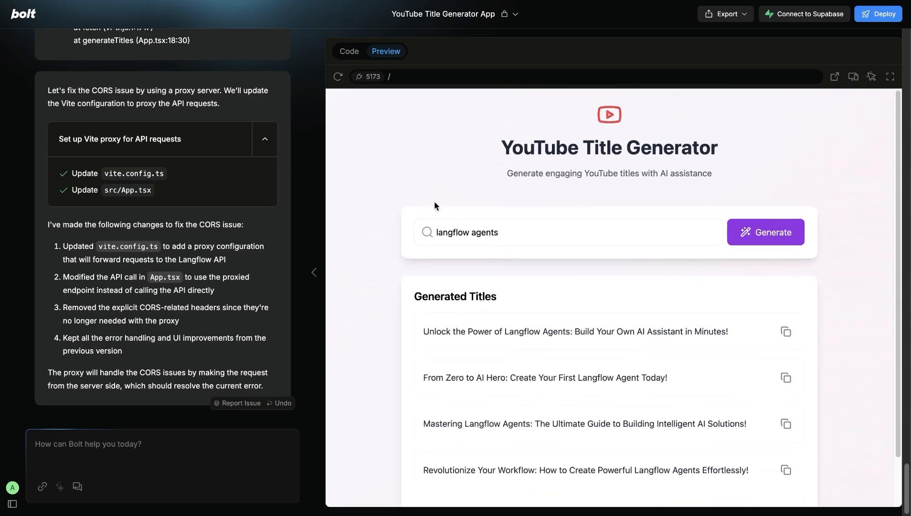
mouse_move(395, 249)
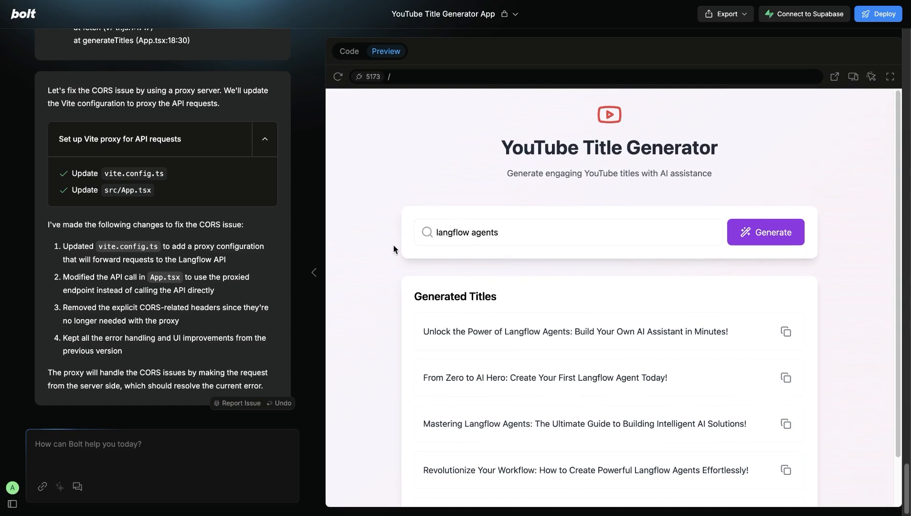
scroll("down", 3)
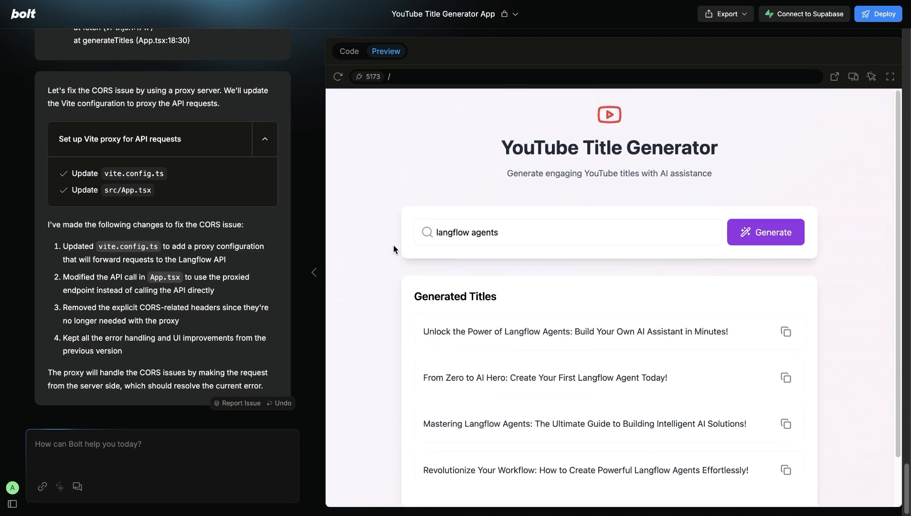
scroll("down", 3)
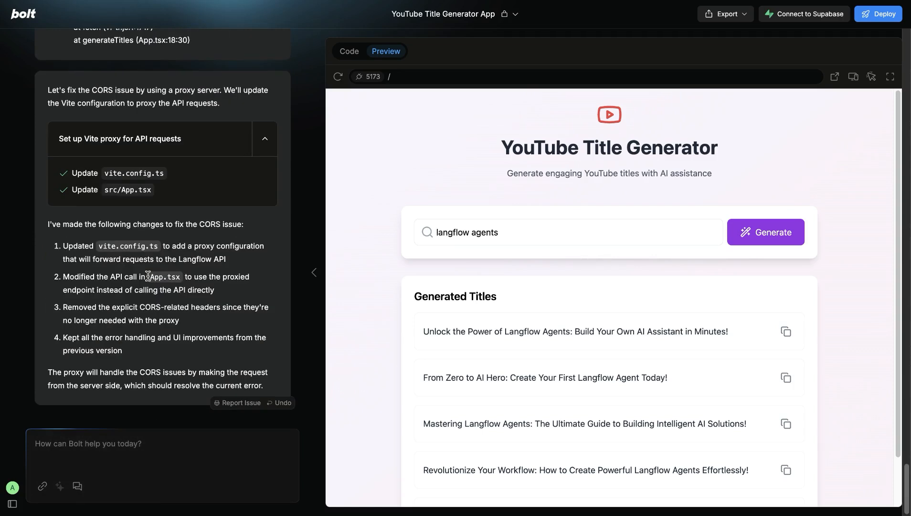
mouse_move(347, 244)
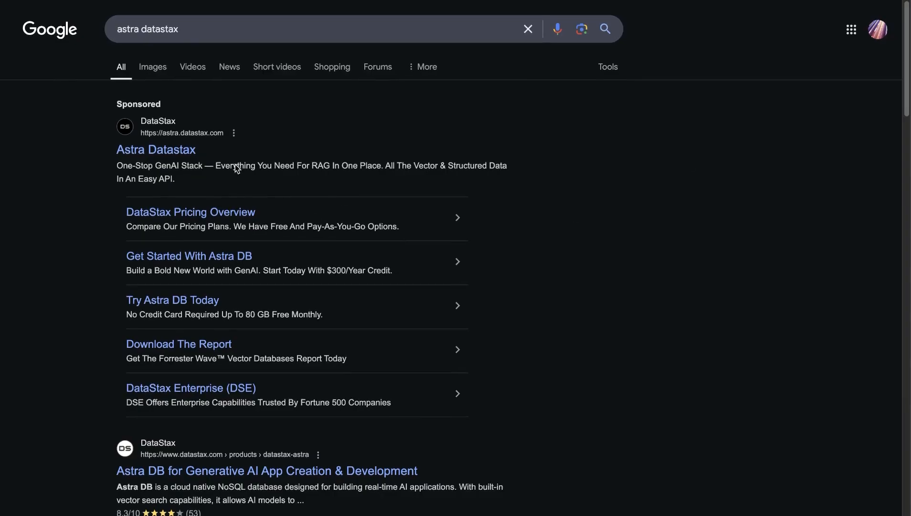
scroll("down", 3)
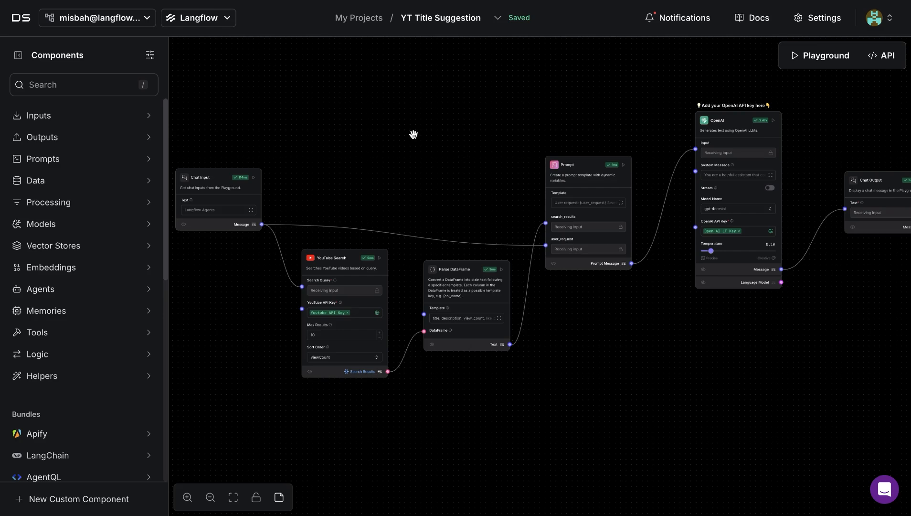
left_click_drag(413, 134, 366, 96)
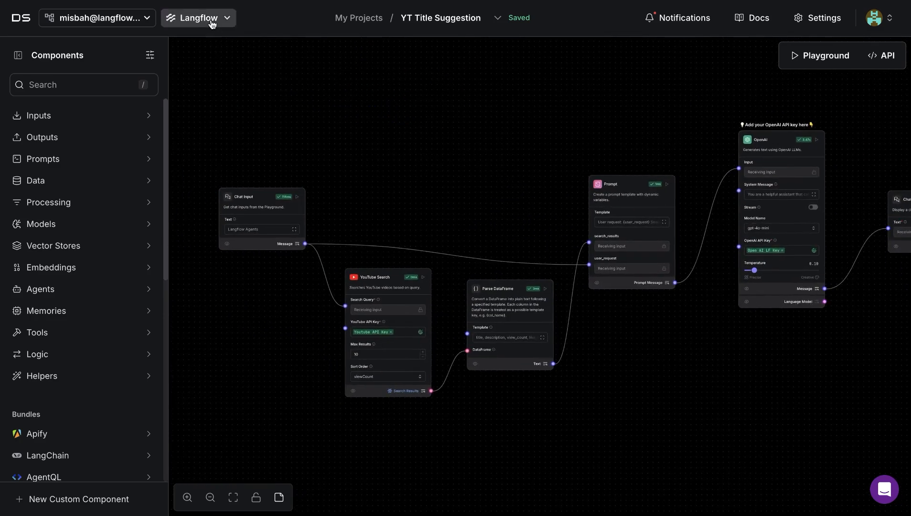
left_click(197, 18)
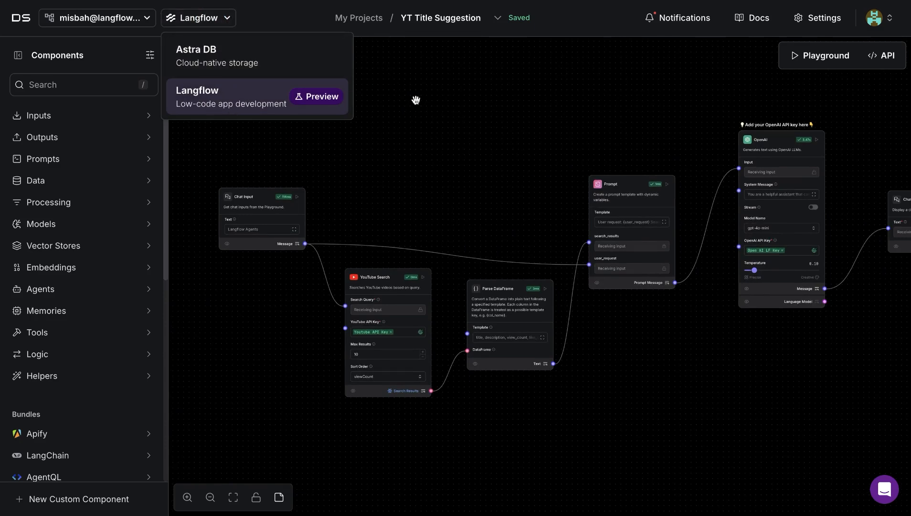
left_click(361, 17)
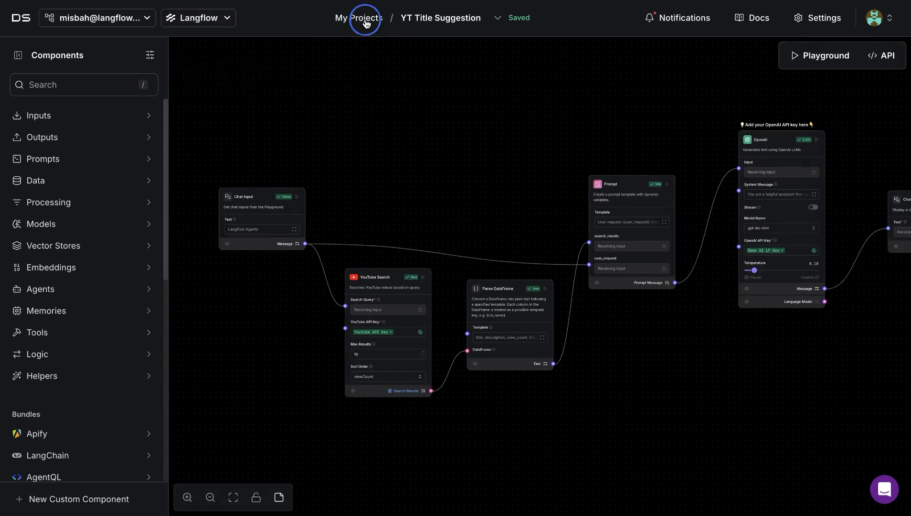
left_click(358, 18)
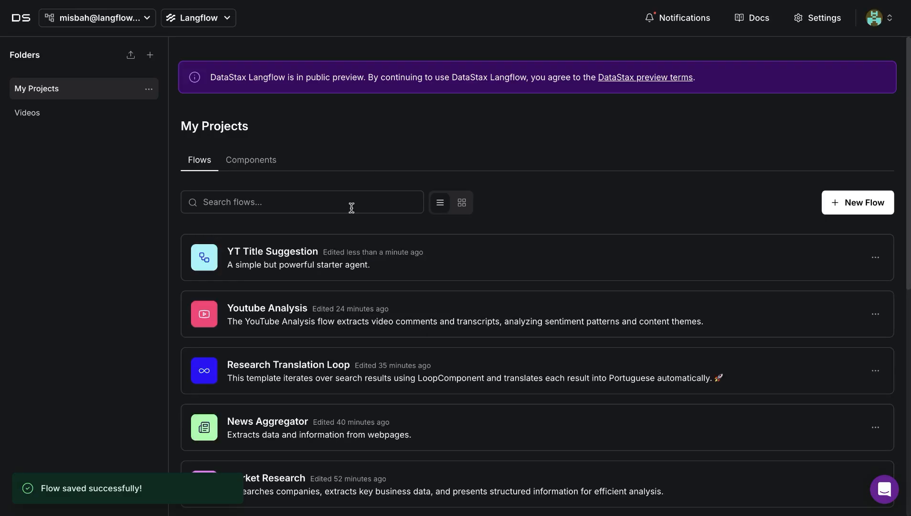
mouse_move(649, 271)
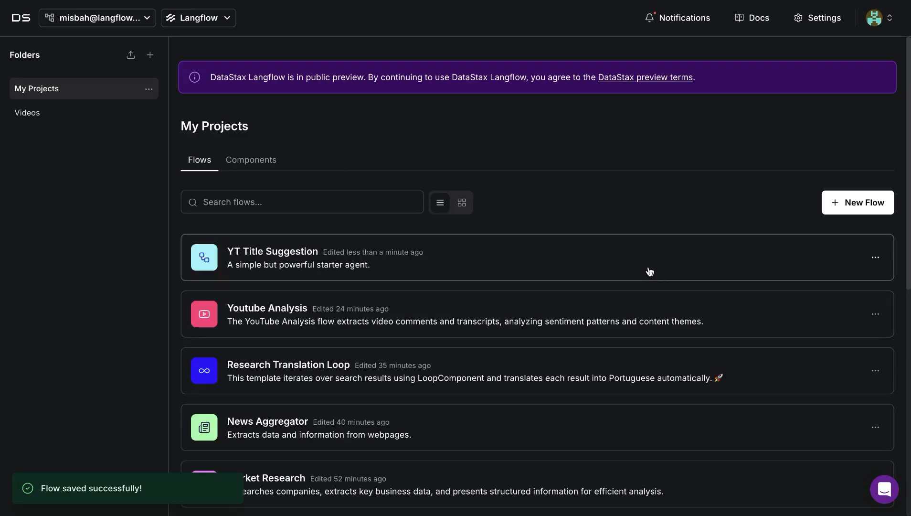
left_click(857, 202)
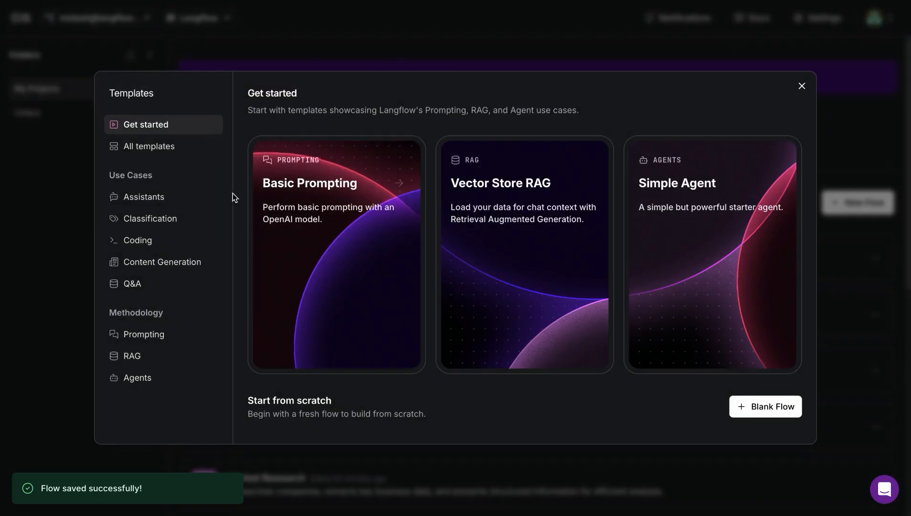
left_click(801, 86)
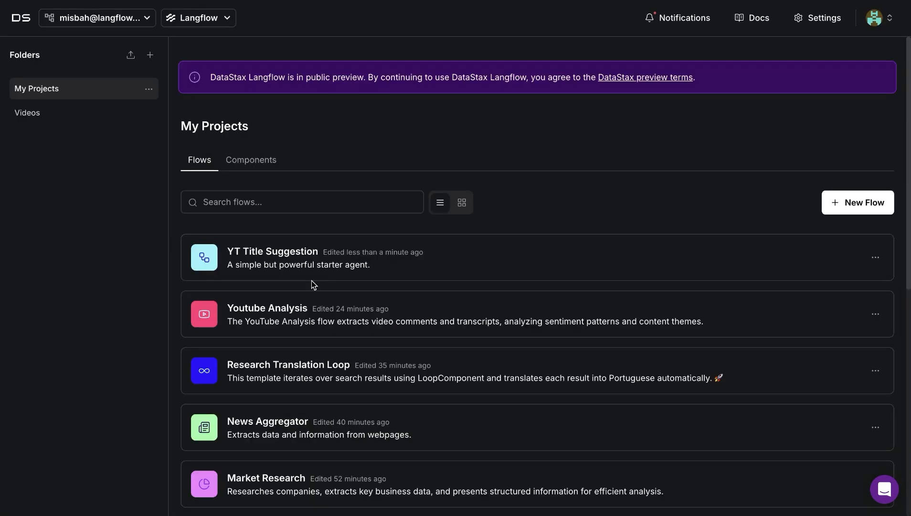
left_click(272, 251)
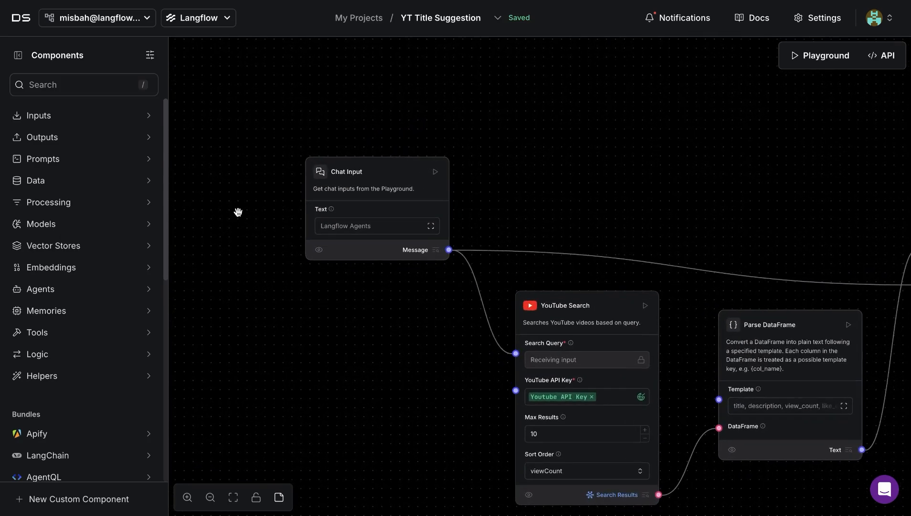
Pan across the YT Title Suggestion canvas from Chat Input past YouTube Search to the OpenAI and Chat Output nodes
left_click(39, 115)
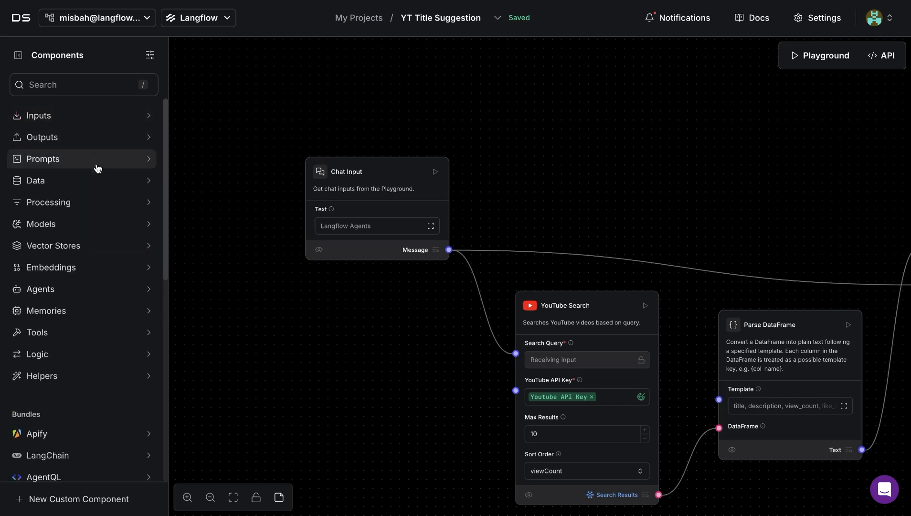
mouse_move(240, 168)
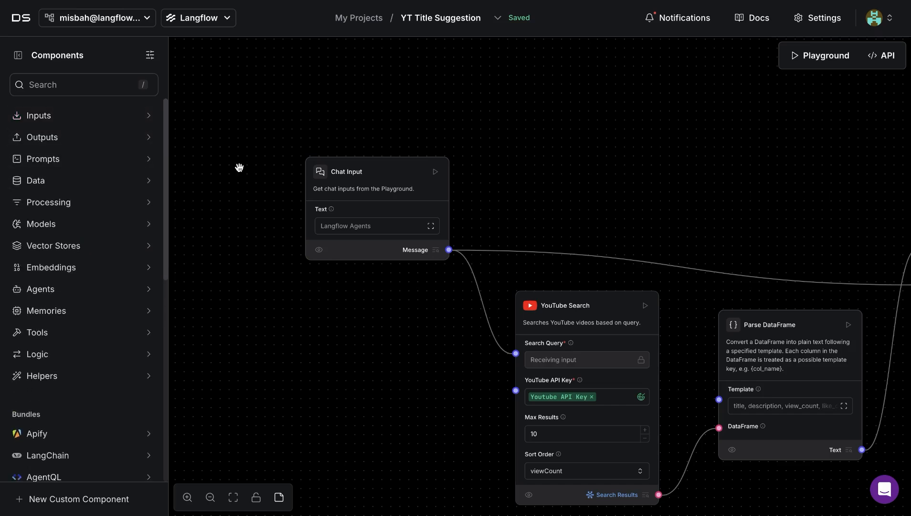
left_click_drag(238, 168, 511, 127)
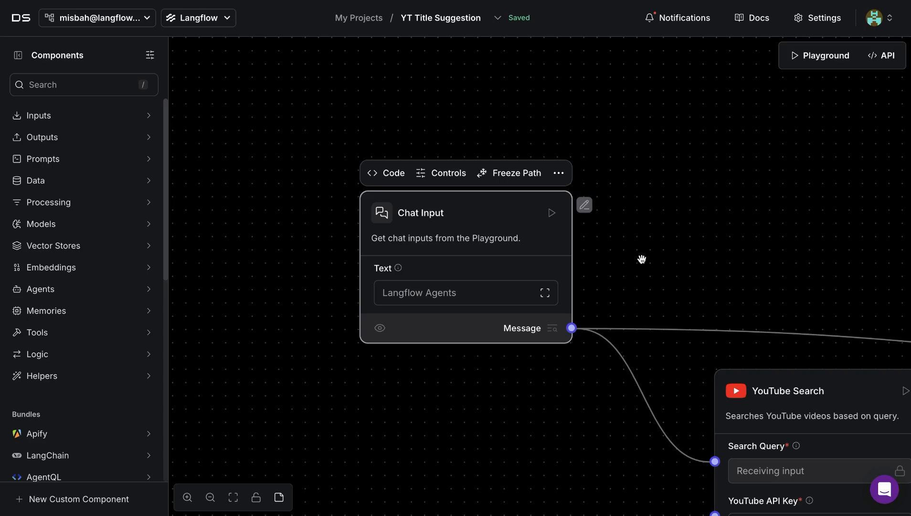
left_click_drag(642, 259, 547, 199)
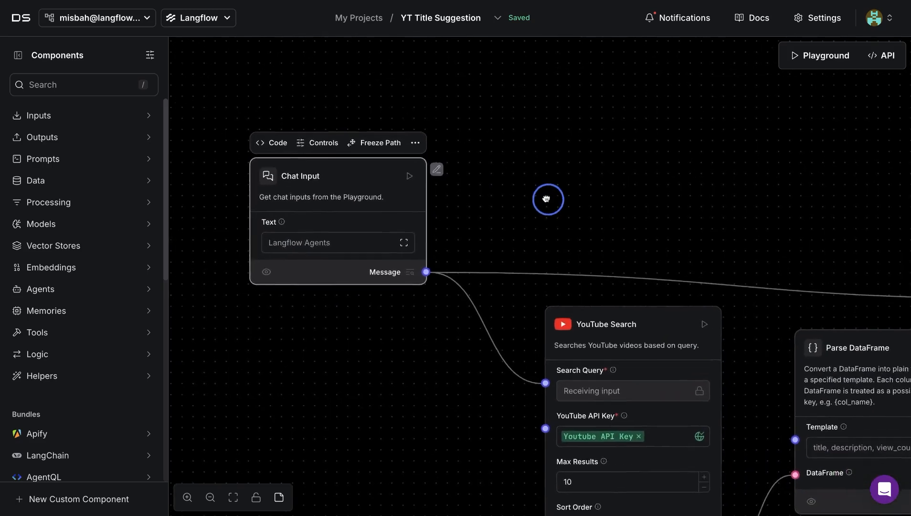
left_click_drag(546, 199, 461, 251)
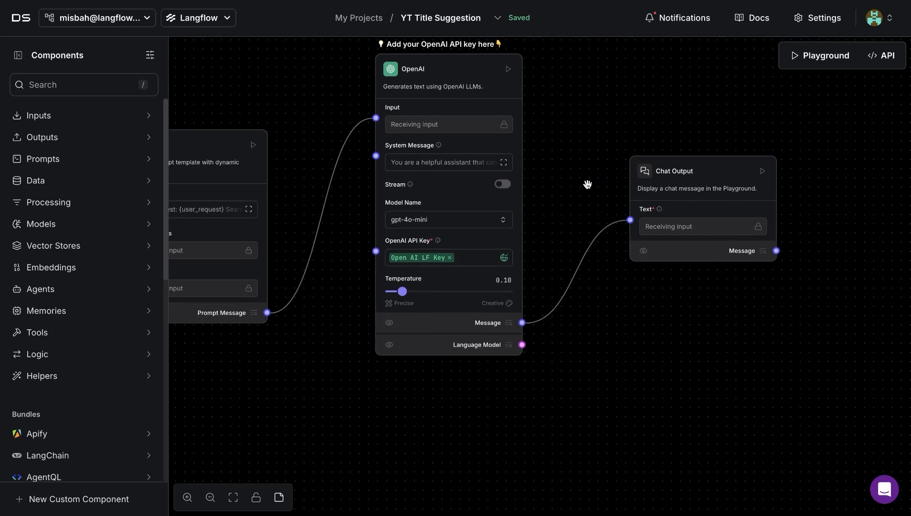
mouse_move(286, 111)
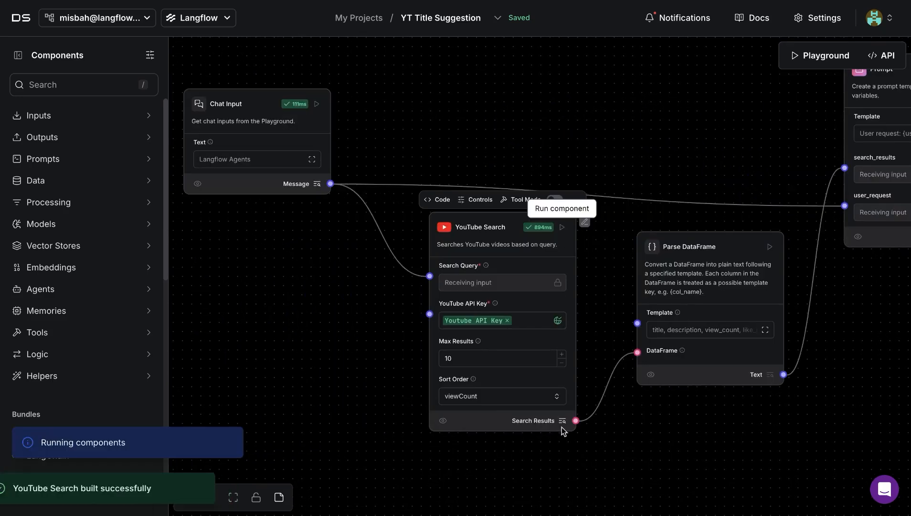
left_click(561, 421)
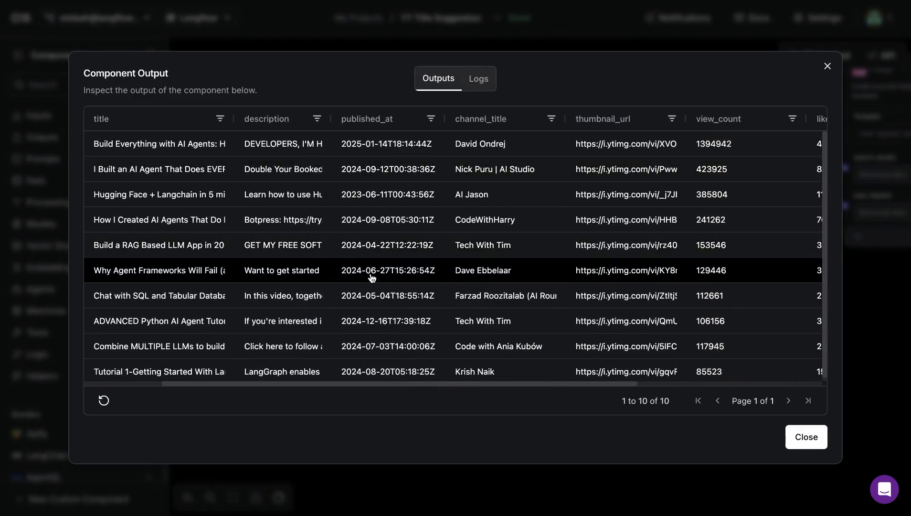
scroll("right", 3)
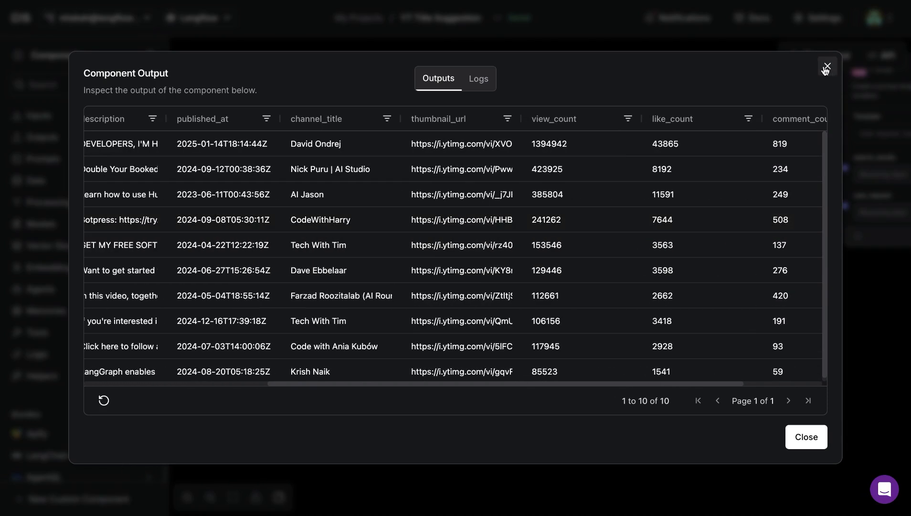
left_click(824, 67)
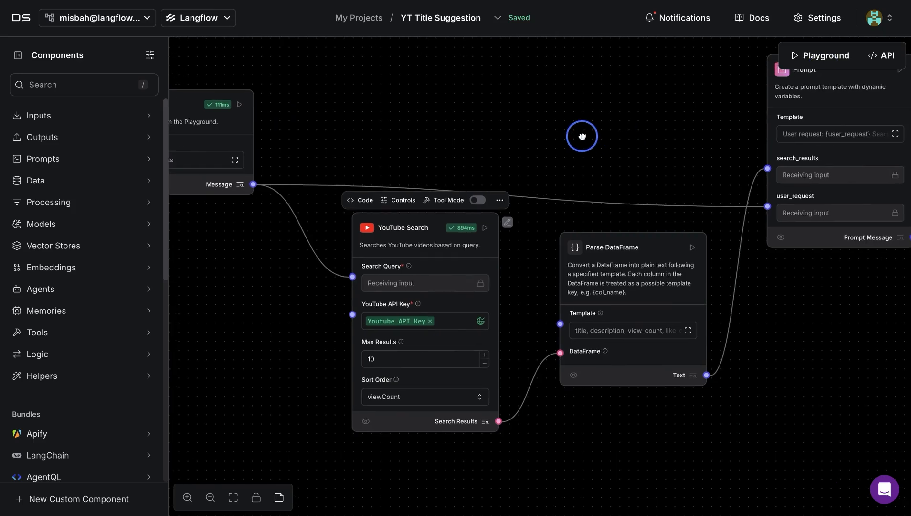
Pan to the Parse DataFrame component and expand its Template field for full viewing
left_click_drag(581, 136, 578, 163)
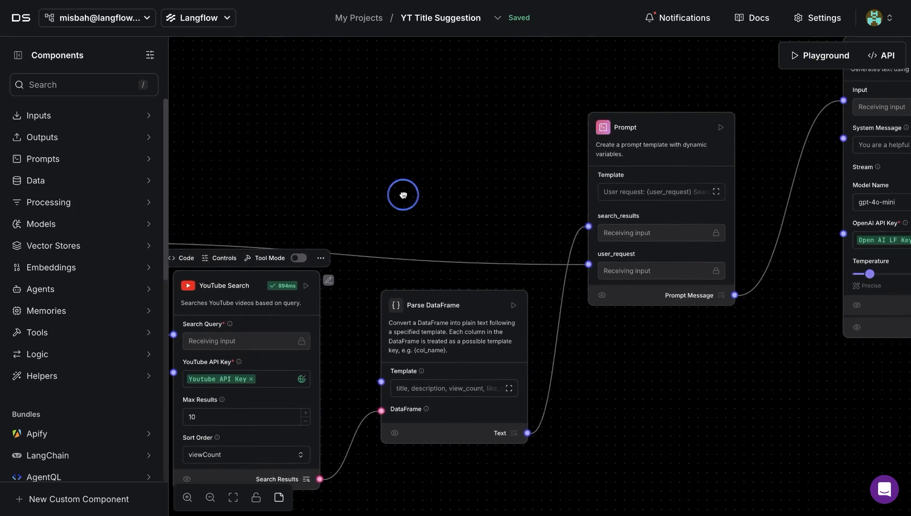
left_click_drag(402, 194, 669, 128)
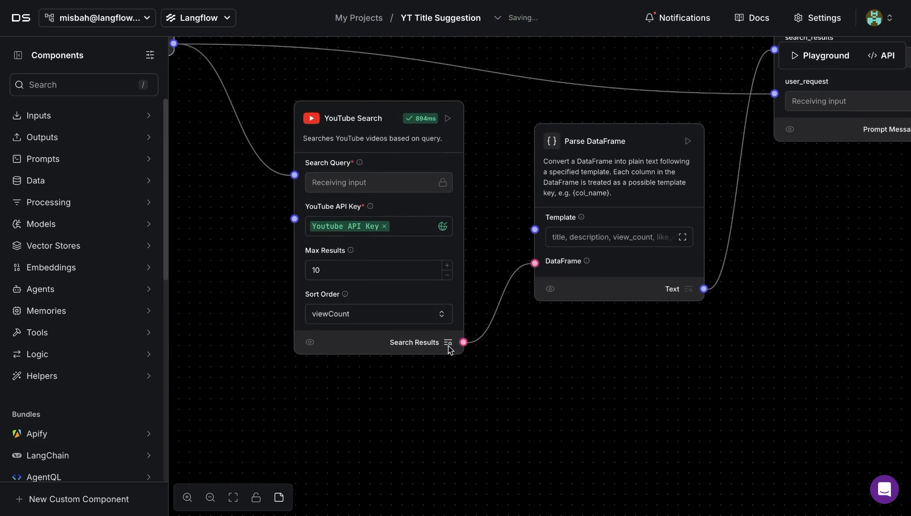
left_click(448, 342)
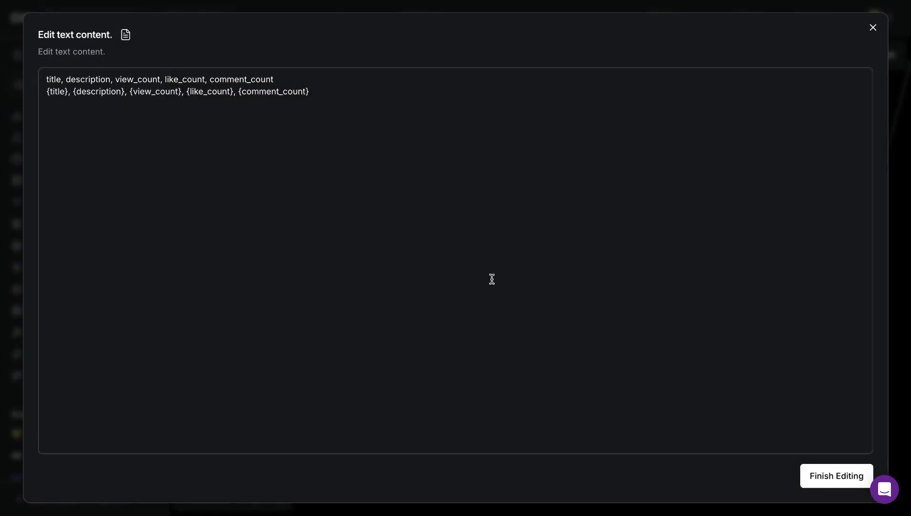
Review the template's title, description, view_count, like_count and comment_count columns, then close the editor
left_click(317, 93)
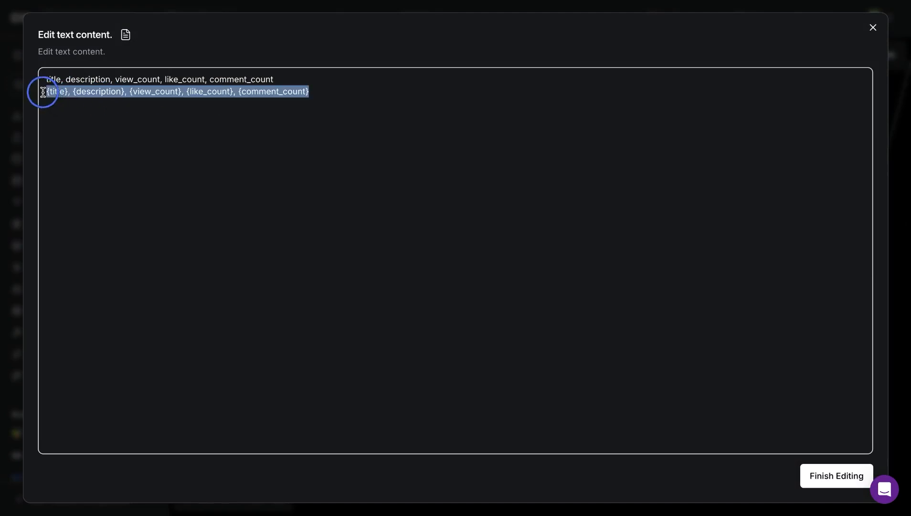
left_click(179, 107)
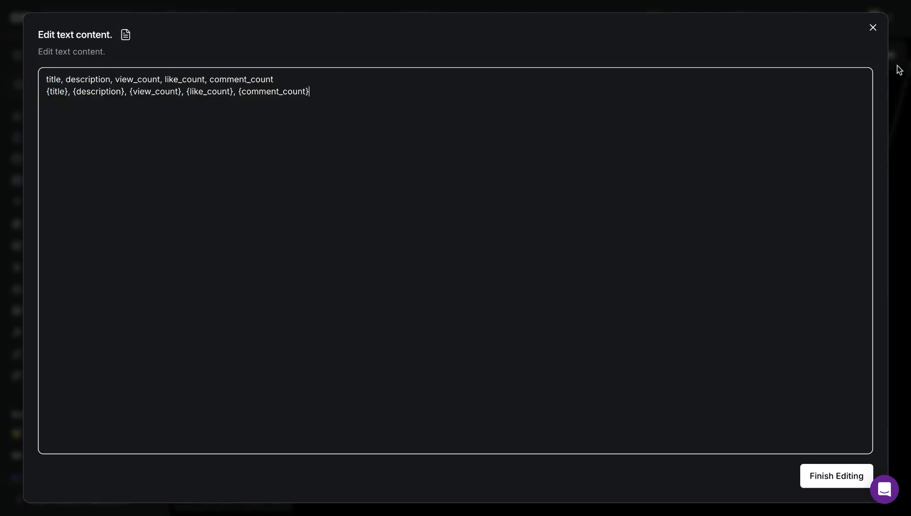
left_click(871, 28)
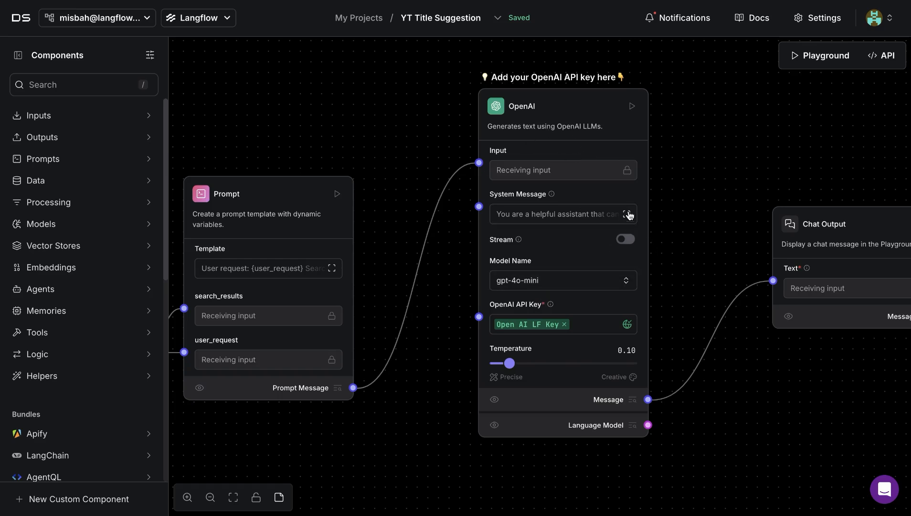
Review the OpenAI system message asking for a viral title from YouTube search results, then close it
left_click(628, 214)
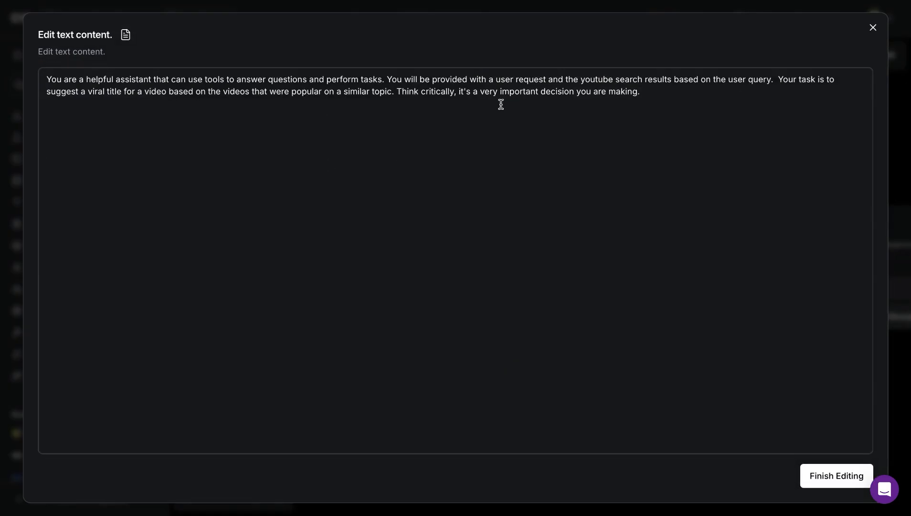
mouse_move(263, 129)
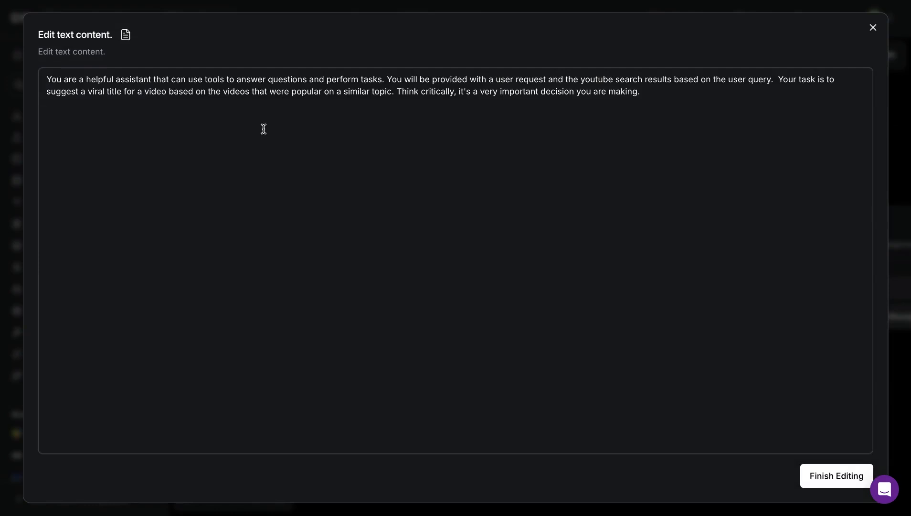
mouse_move(86, 88)
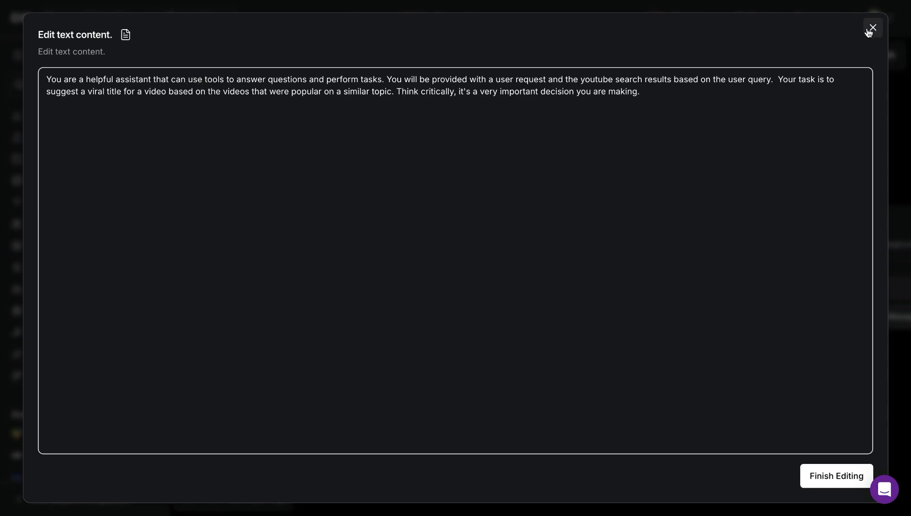
left_click(871, 28)
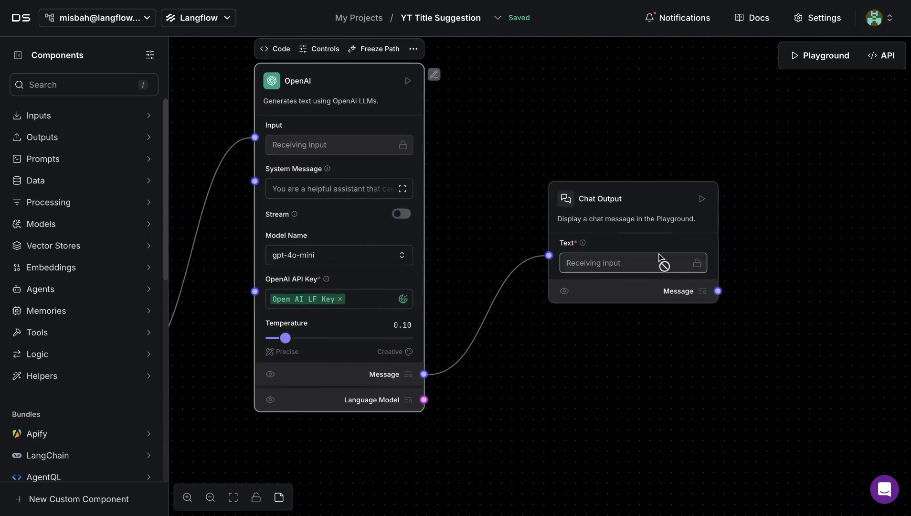
mouse_move(556, 119)
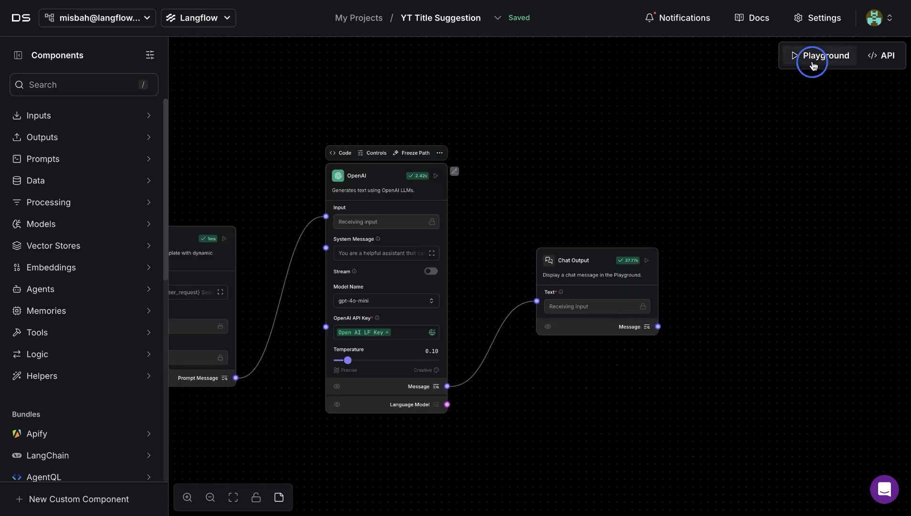
left_click(824, 55)
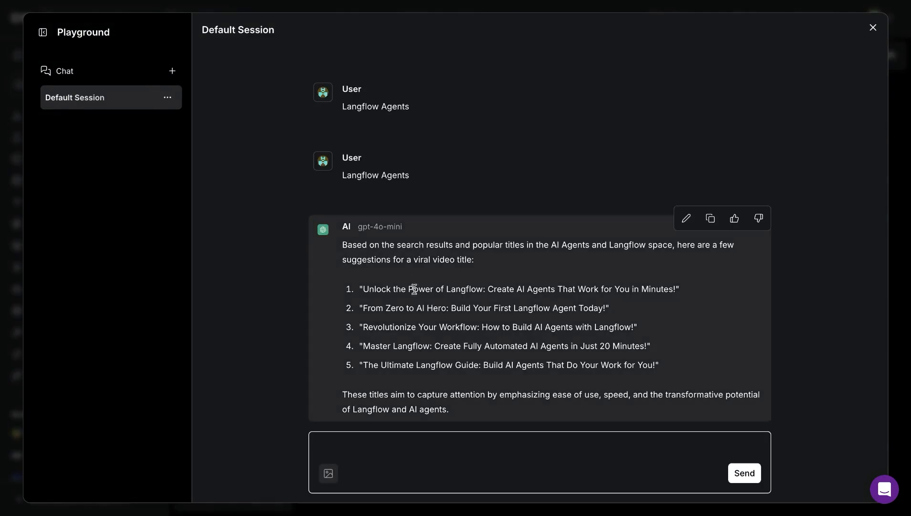
mouse_move(491, 318)
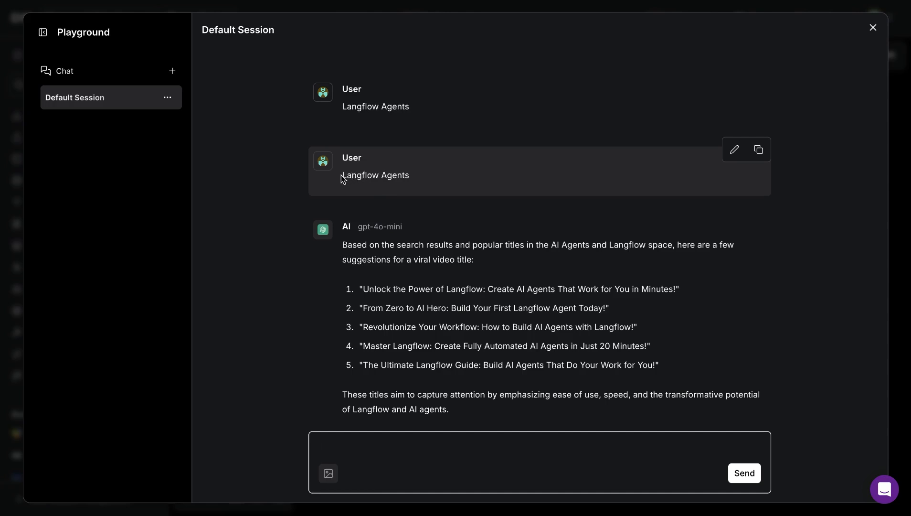
double_click(375, 175)
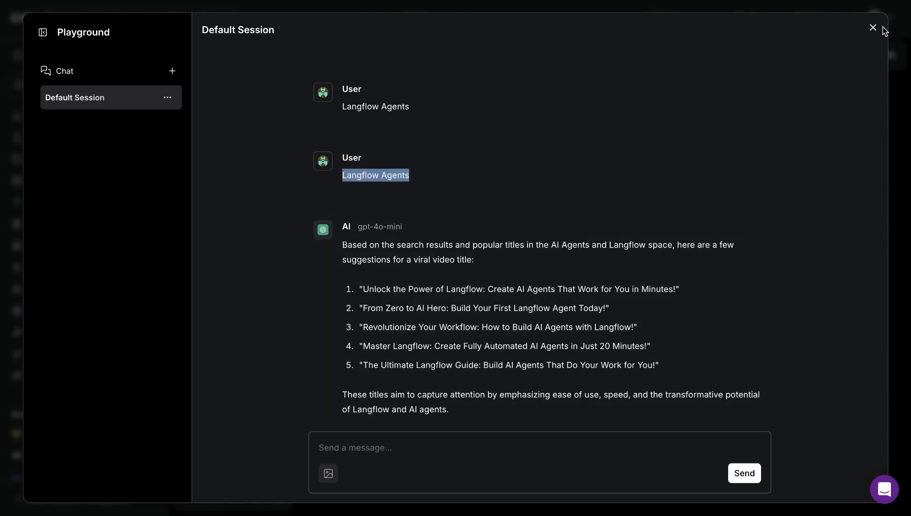
left_click(872, 27)
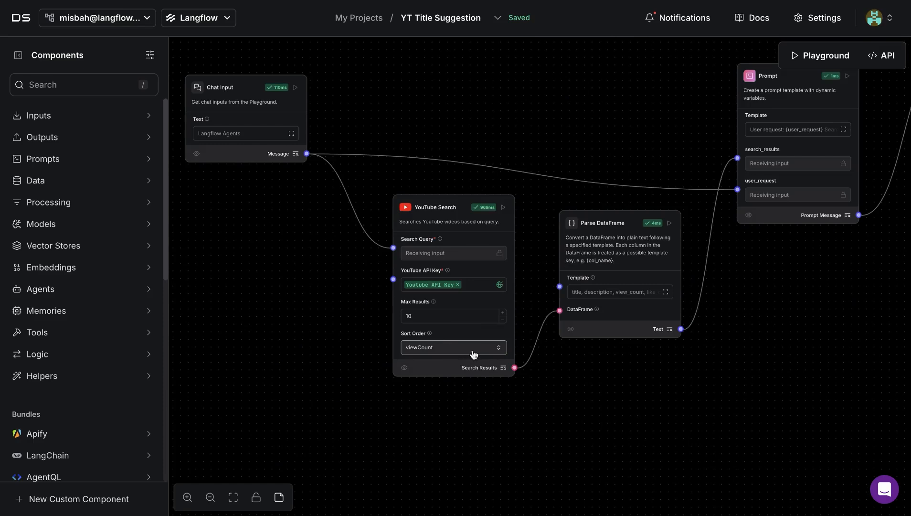
Show the flow's API integration code with the cURL POST request for running YT Title Suggestion
left_click(451, 347)
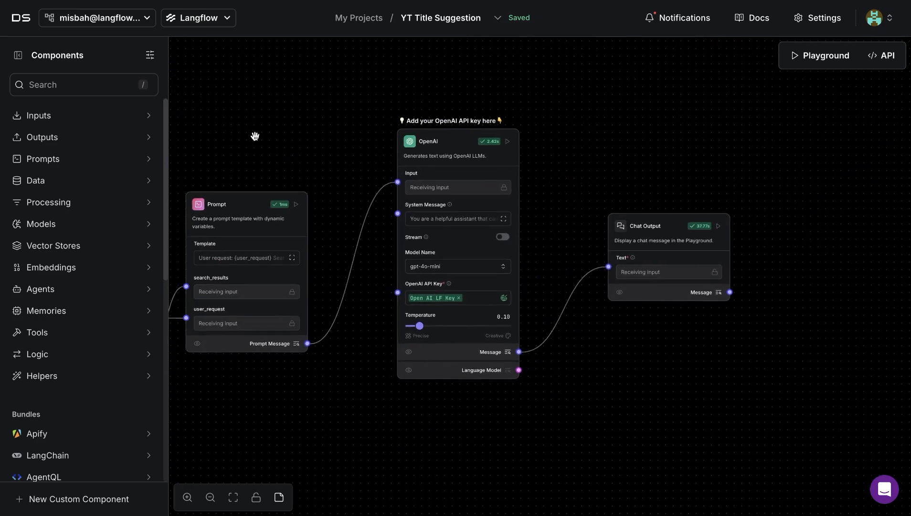
left_click_drag(255, 135, 312, 111)
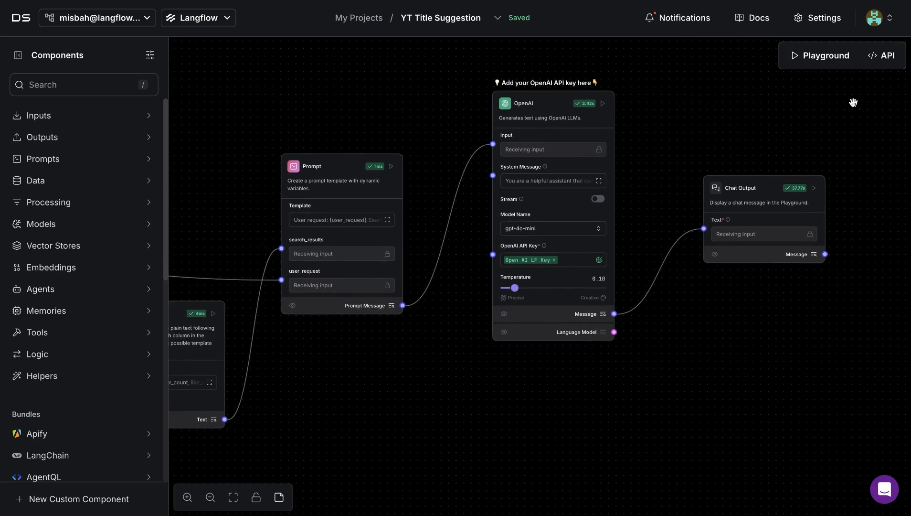
mouse_move(864, 108)
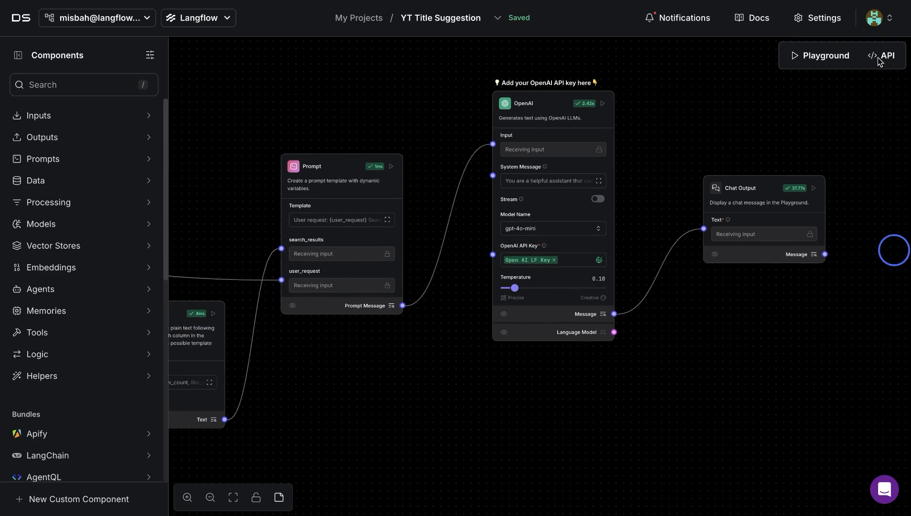
left_click(883, 55)
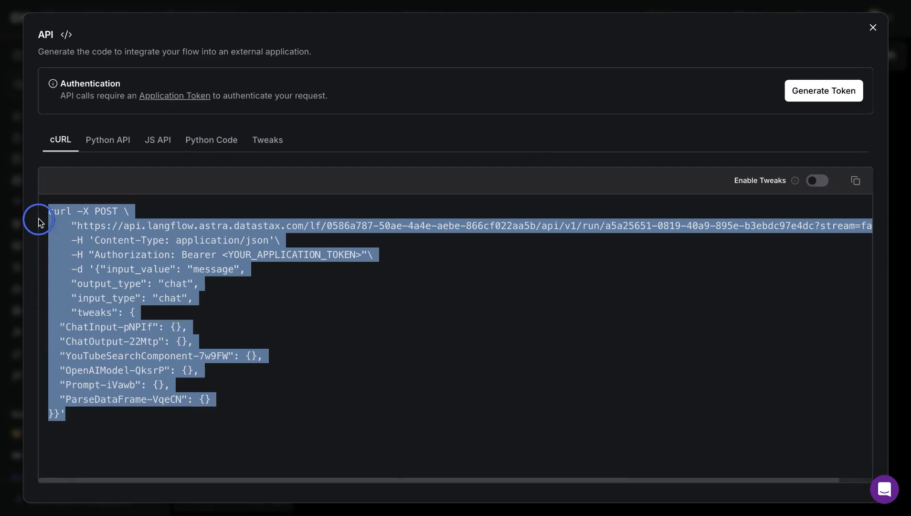
left_click(364, 282)
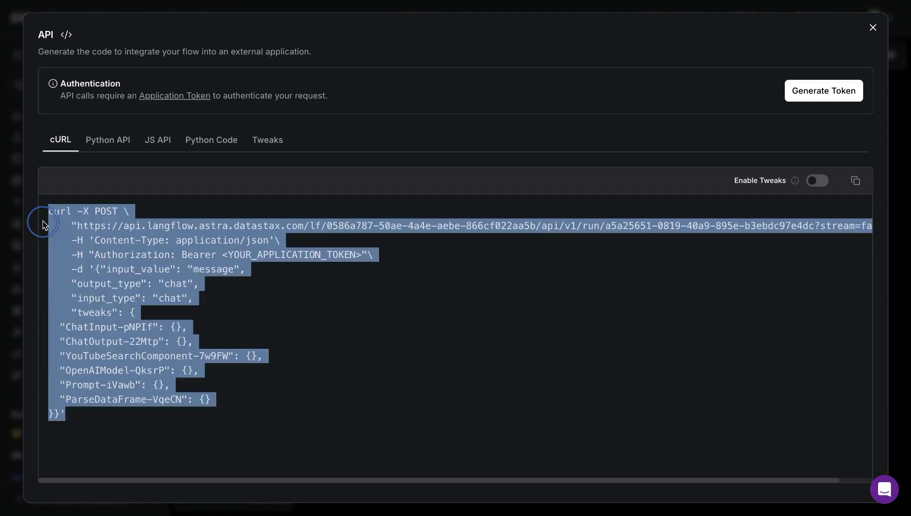
left_click(137, 256)
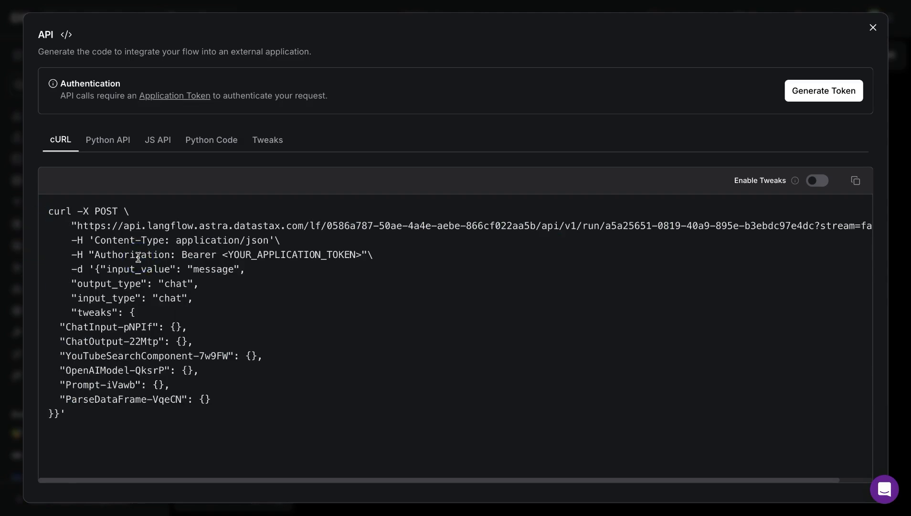
mouse_move(416, 256)
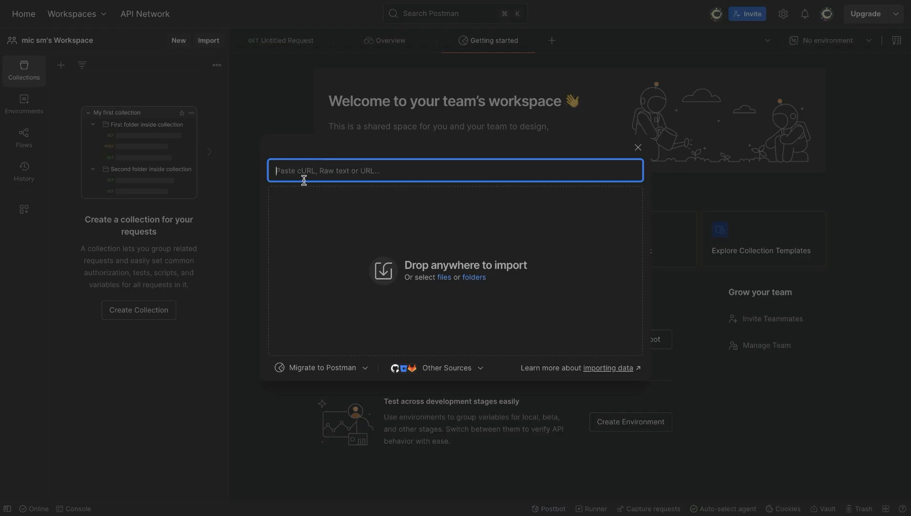
mouse_move(783, 98)
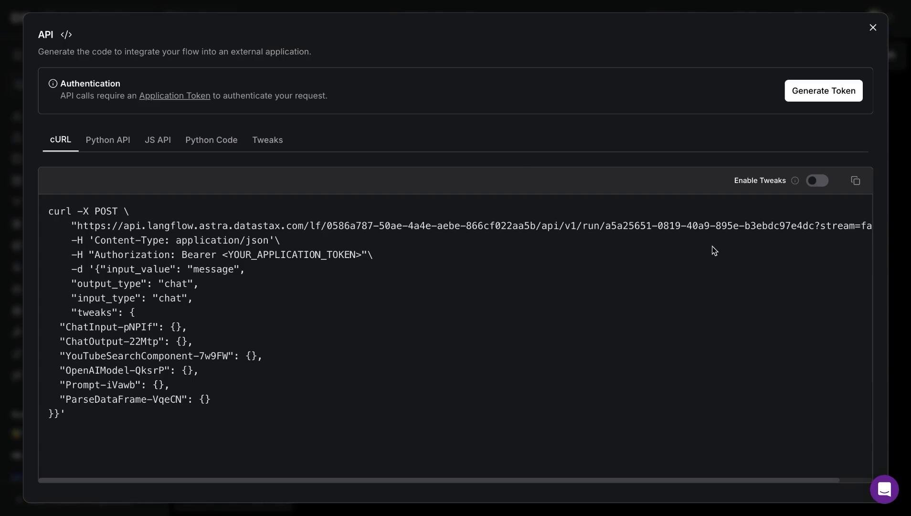
Import the Langflow run-endpoint cURL command as a new Postman POST request without saving it to a collection
left_click(855, 180)
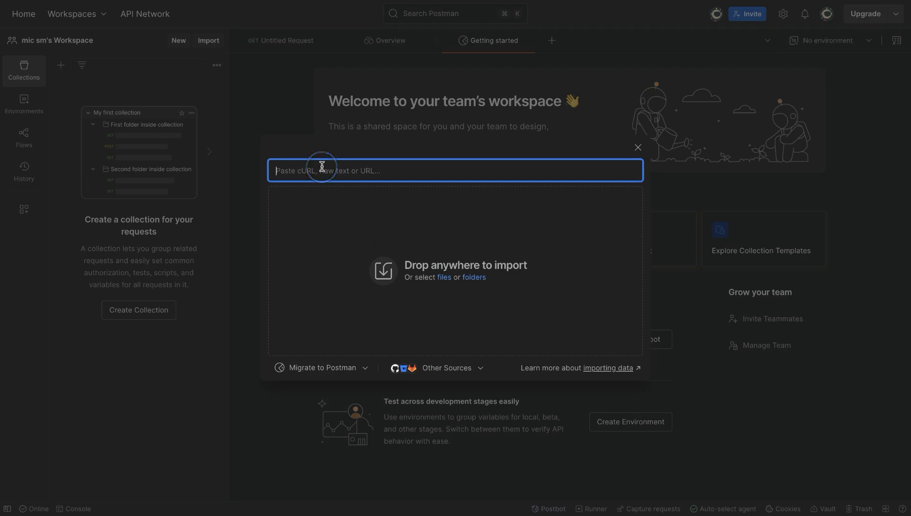
type("https://api.langflow.astra.datastax.com/lf/0586a787-50ae-4a4e-aebe-866cf022aa5b/api/v1/run/a5a2")
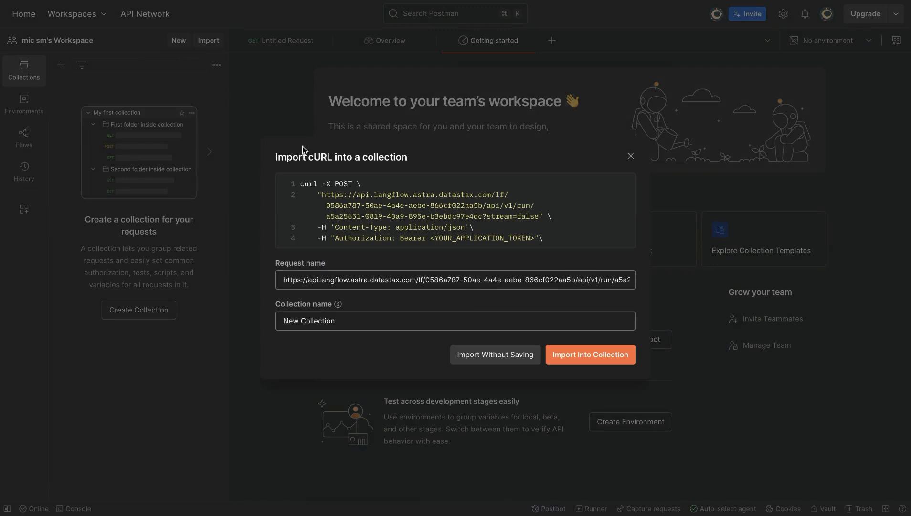
mouse_move(509, 267)
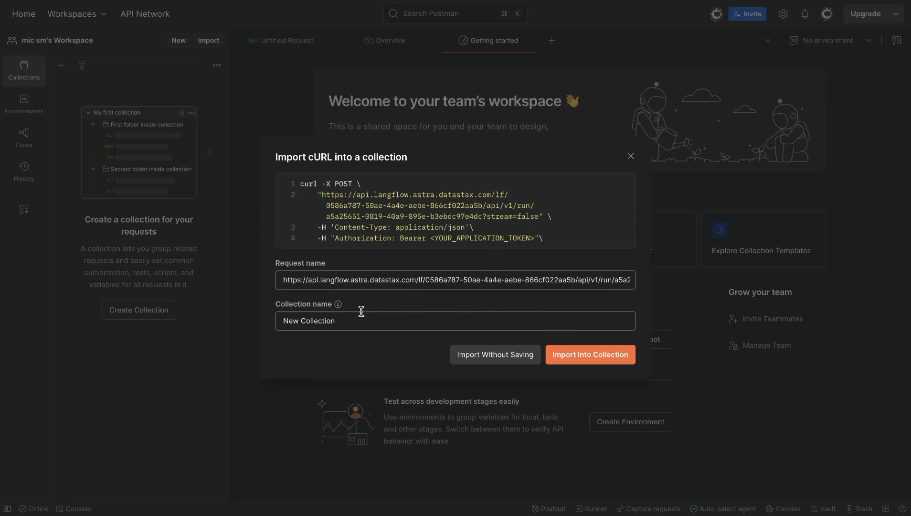
left_click(495, 354)
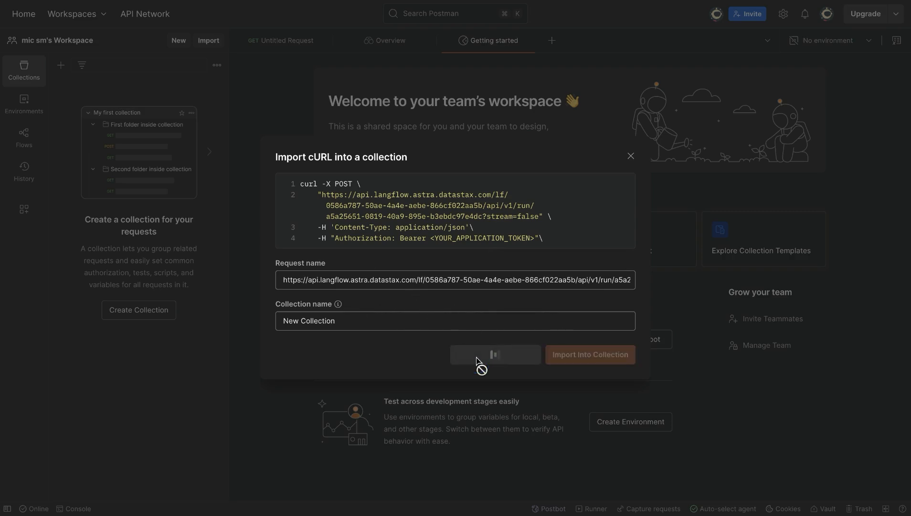
left_click(589, 355)
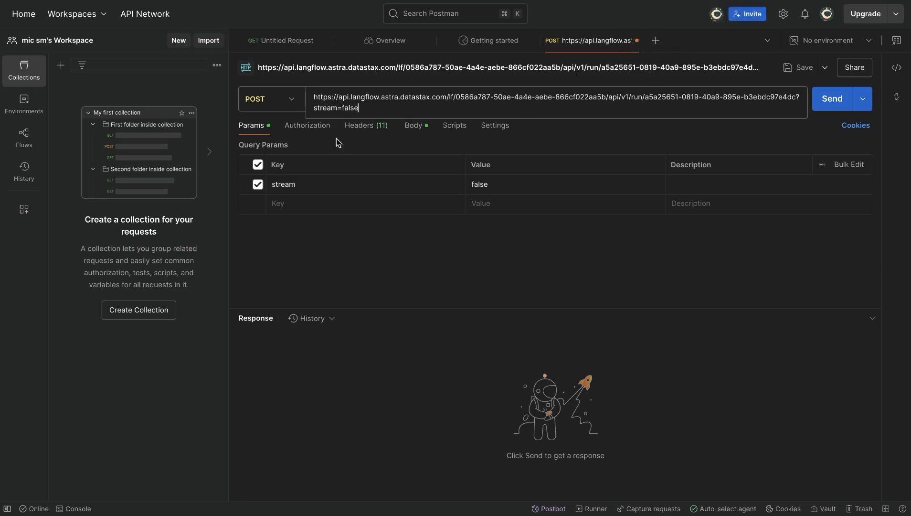
Select the Bearer token placeholder in the request's Authorization header for replacement with a real token
left_click(306, 125)
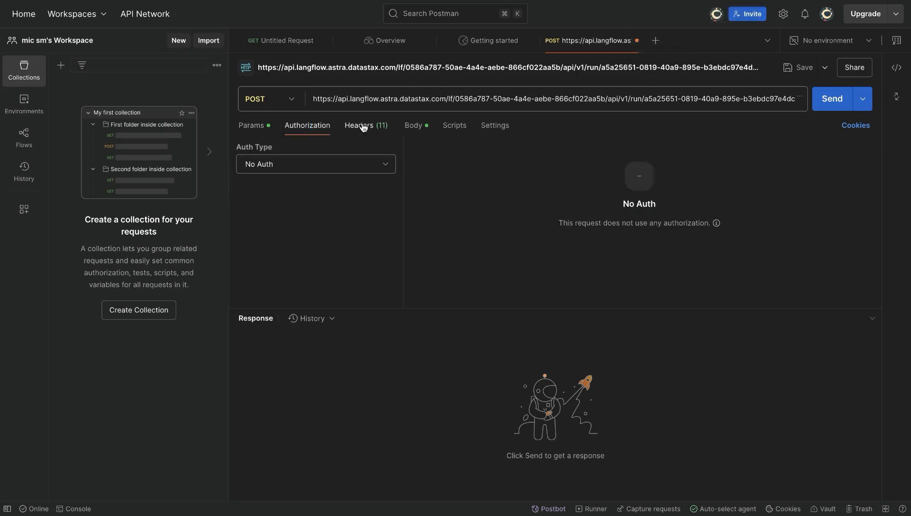
left_click(360, 125)
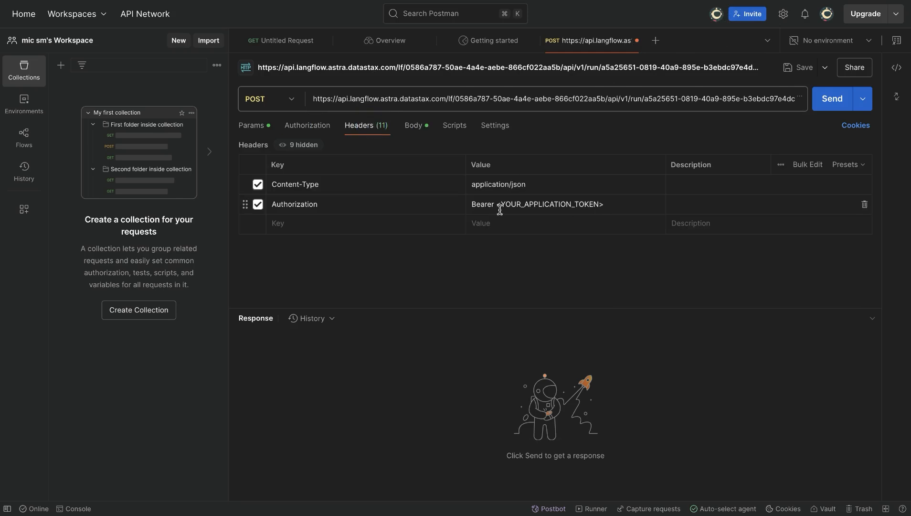
left_click(558, 203)
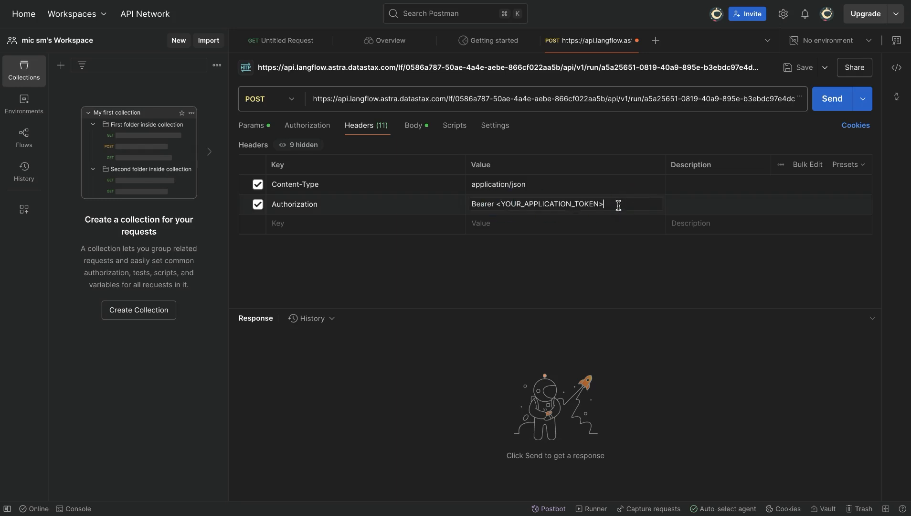
double_click(544, 203)
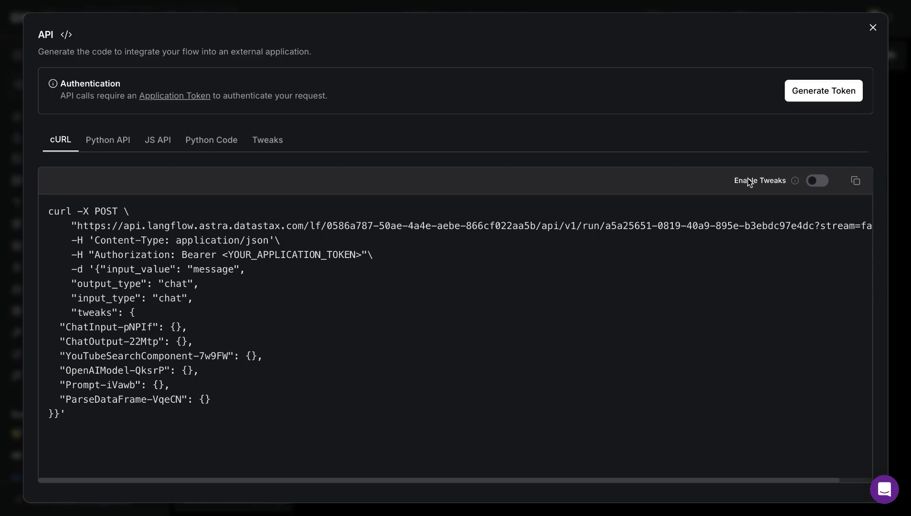
mouse_move(806, 101)
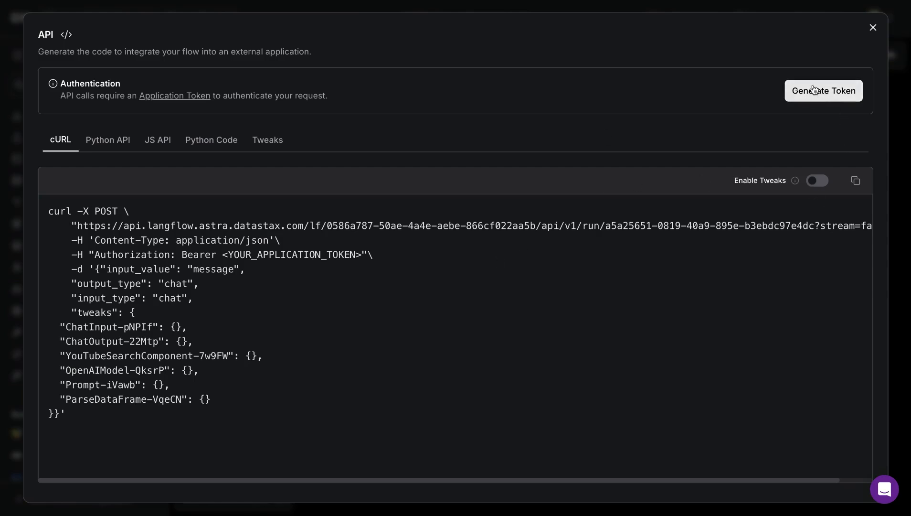
mouse_move(807, 47)
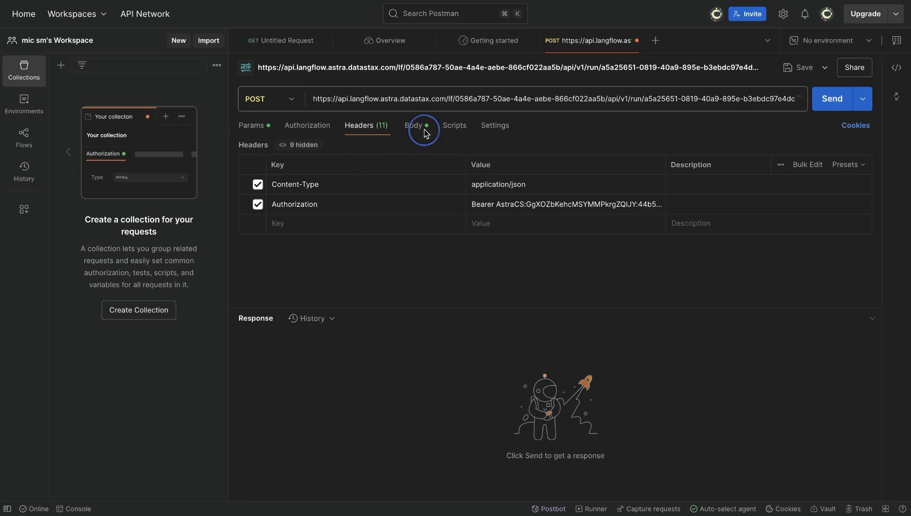
Set the body's input_value to 'langflow agents' and send the run request to the Langflow API
left_click(414, 125)
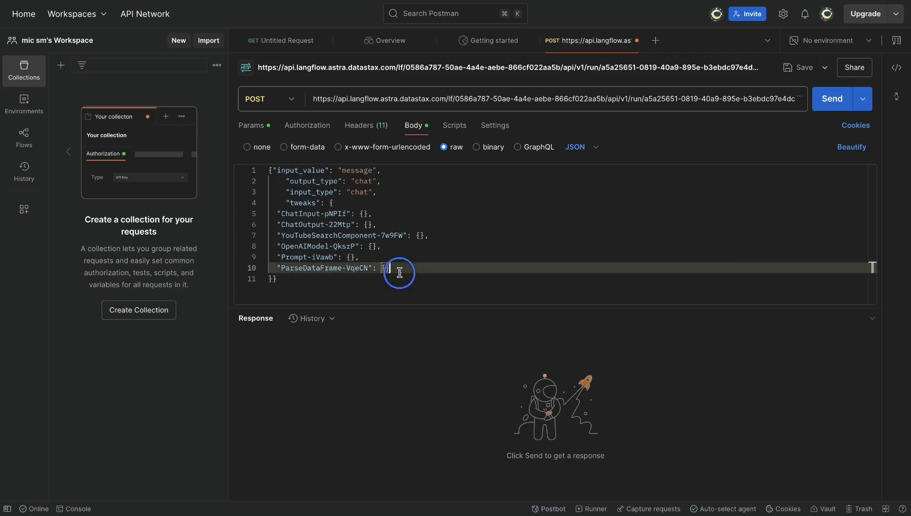
left_click_drag(400, 267, 255, 213)
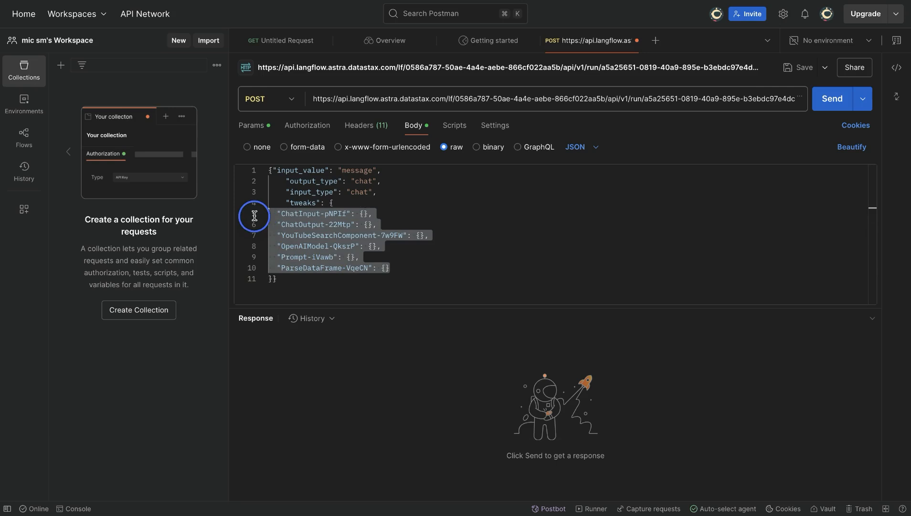
mouse_move(264, 217)
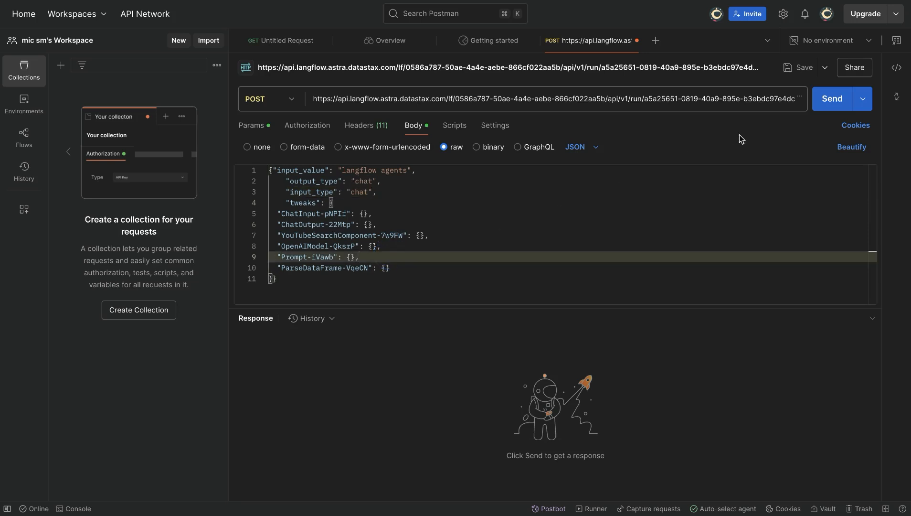
left_click(831, 99)
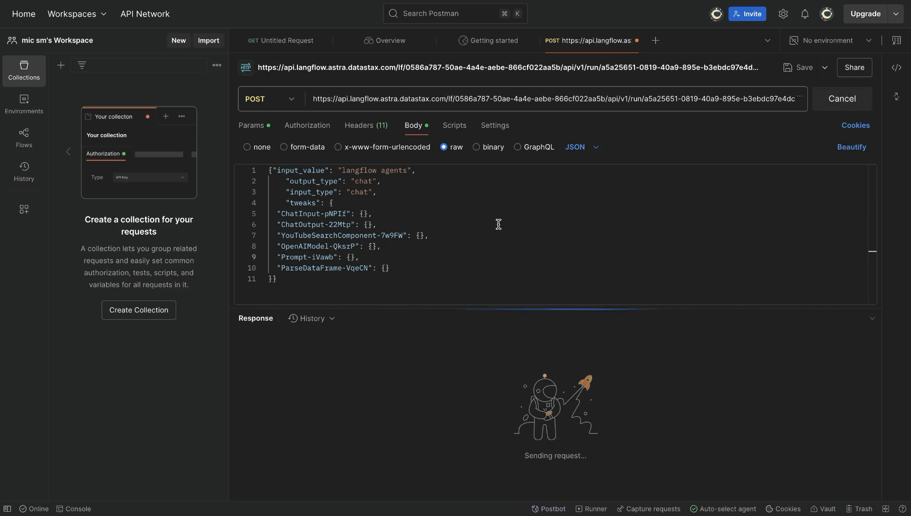
mouse_move(457, 253)
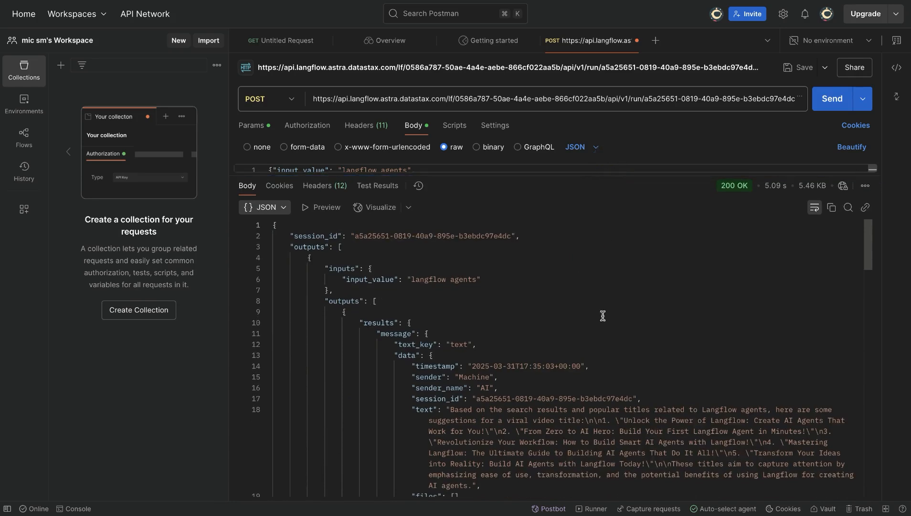
scroll("down", 3)
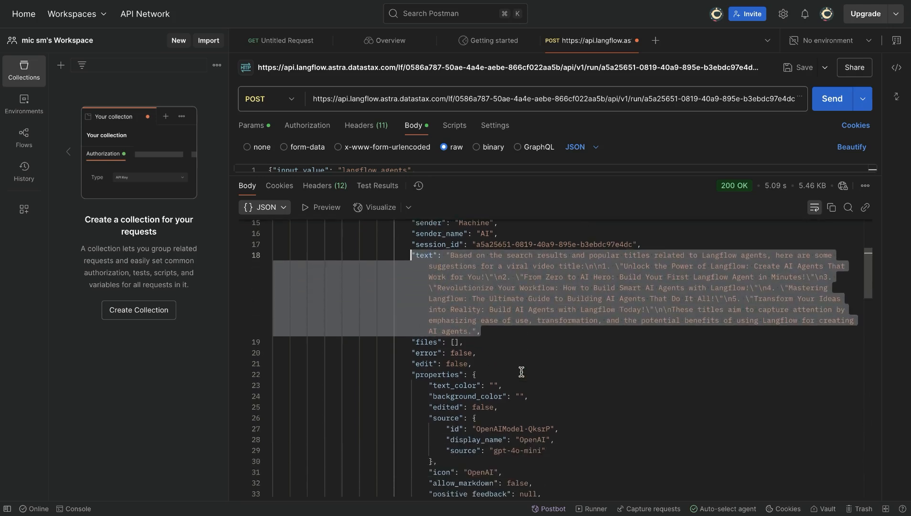
scroll("down", 3)
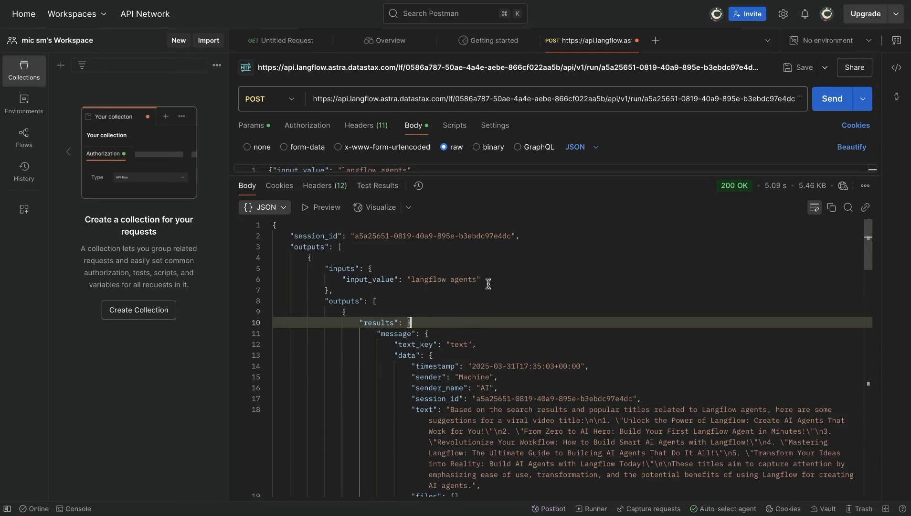
mouse_move(527, 280)
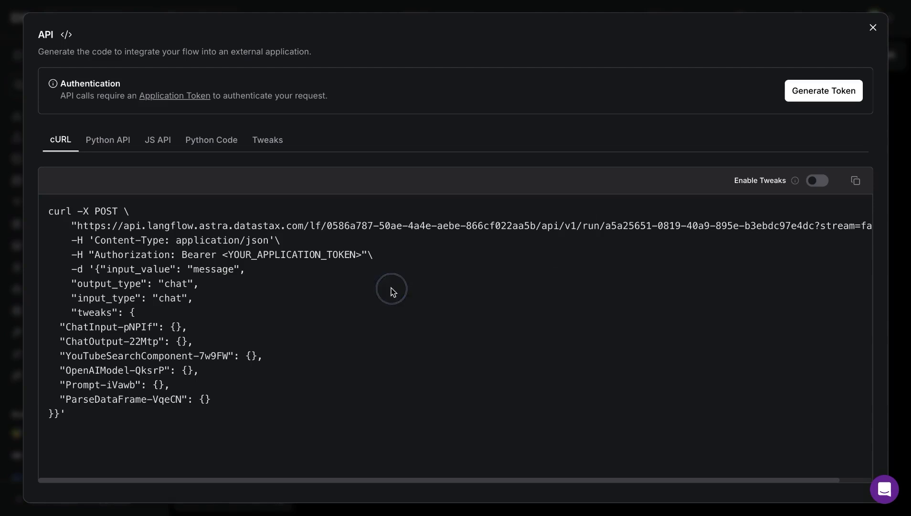
mouse_move(825, 343)
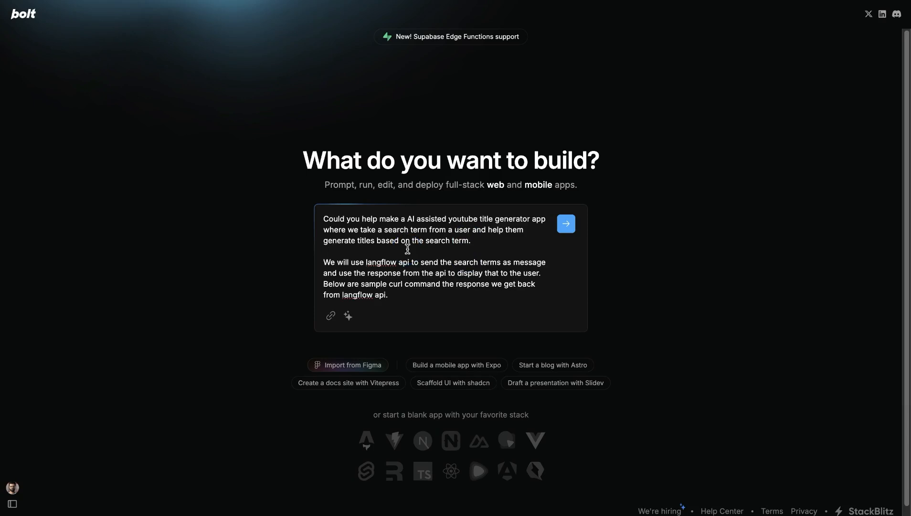
Compose the Bolt prompt with the app description, the Langflow cURL command, the Postman response and the token env note
left_click_drag(407, 219, 529, 219)
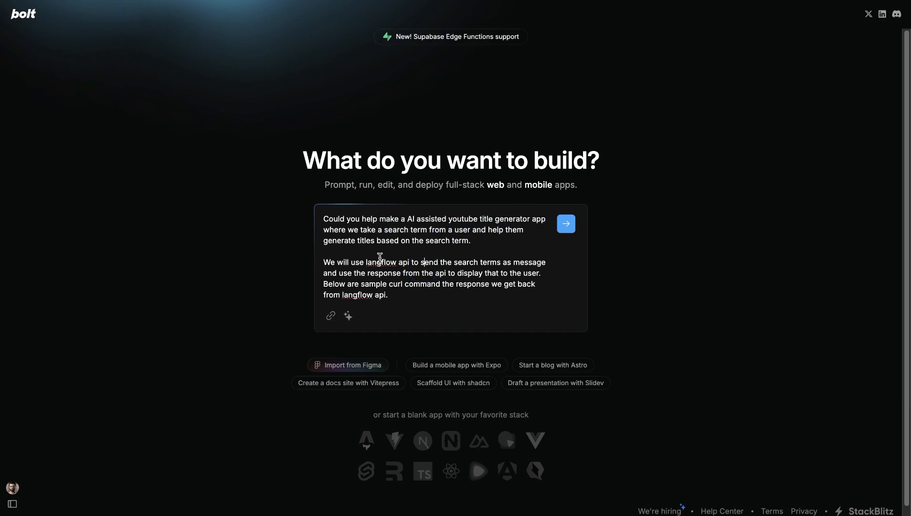
double_click(382, 262)
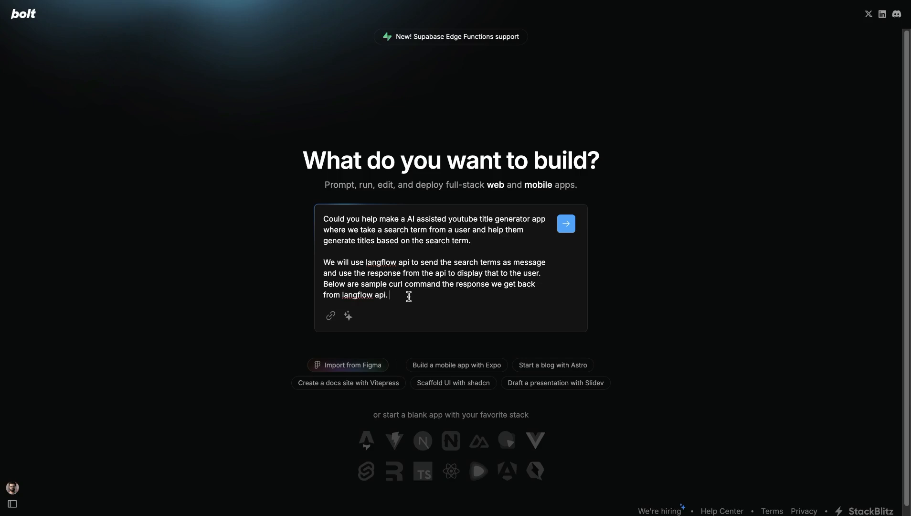
mouse_move(453, 253)
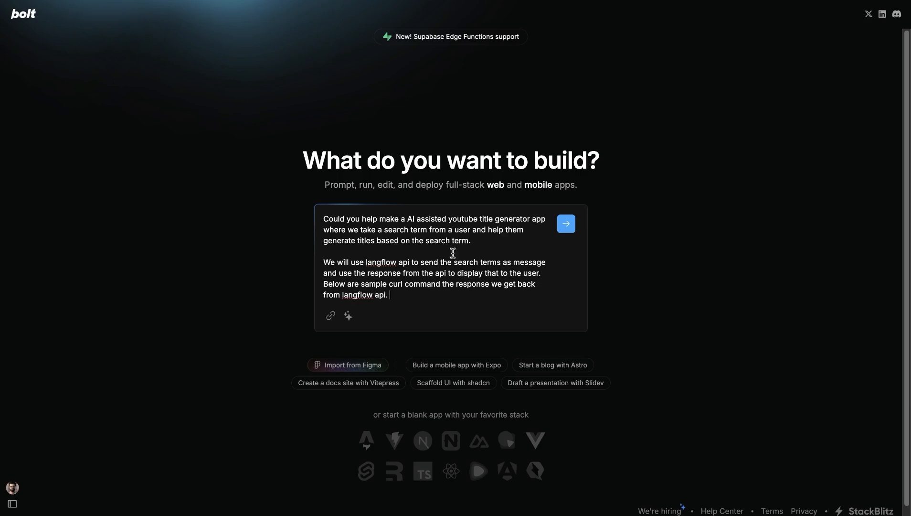
mouse_move(893, 254)
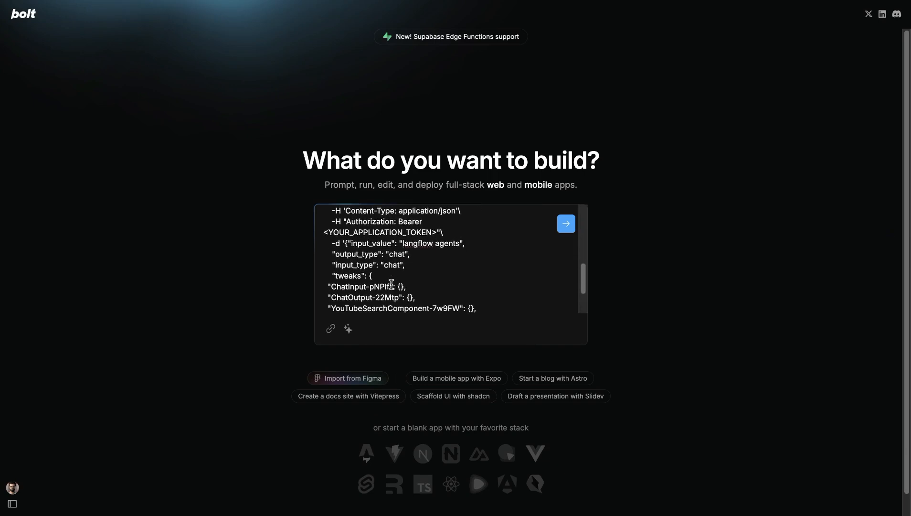
scroll("down", 3)
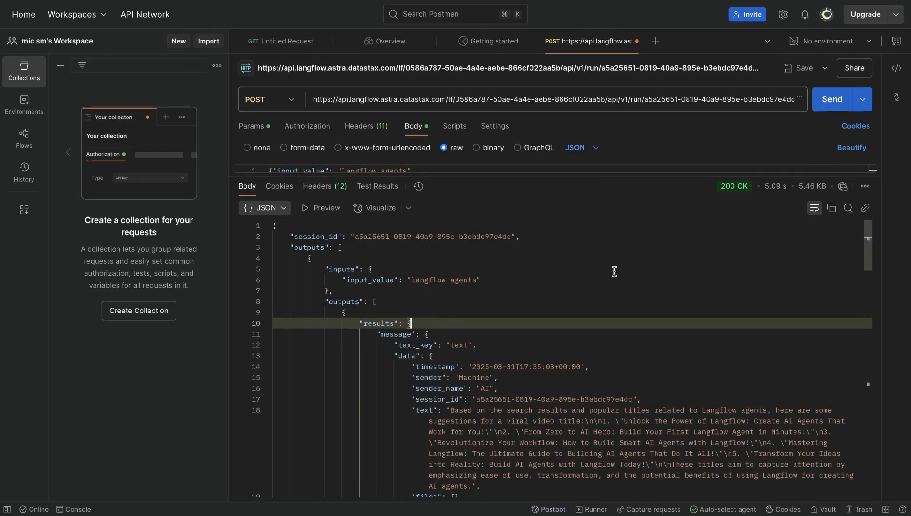
scroll("down", 3)
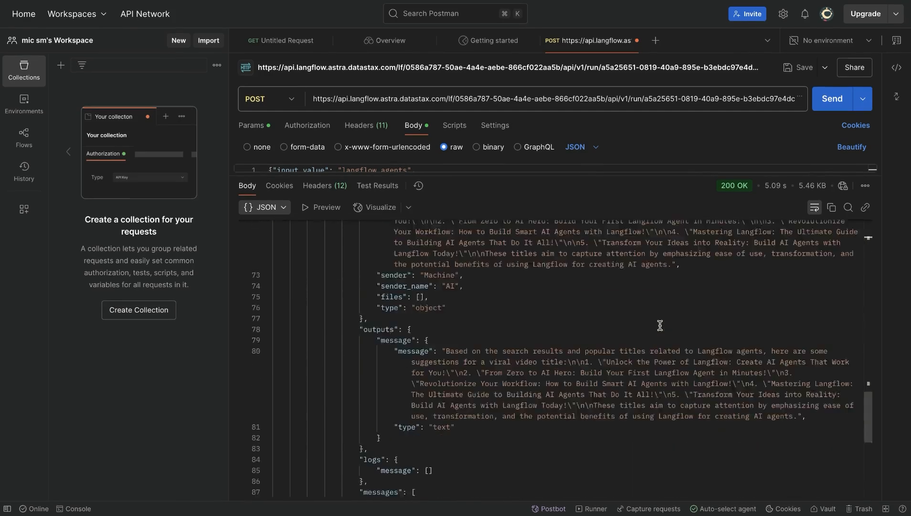
scroll("down", 3)
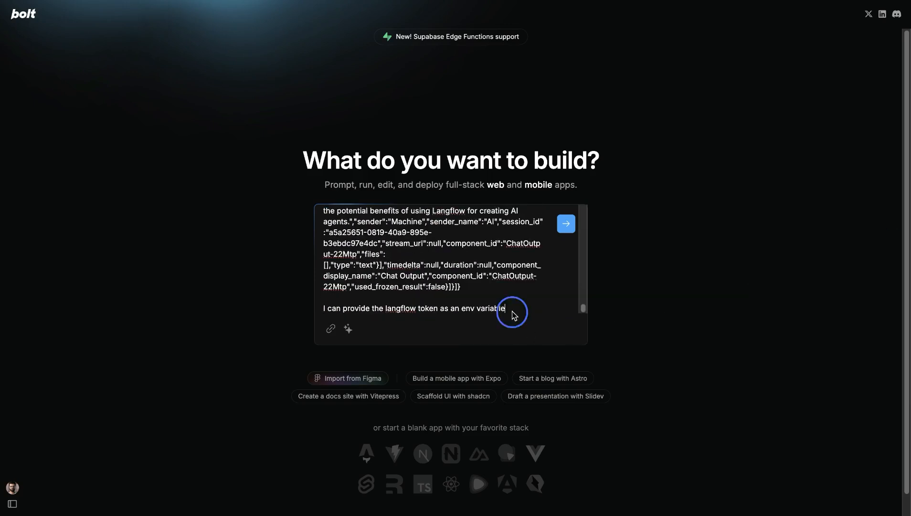
left_click_drag(505, 308, 307, 296)
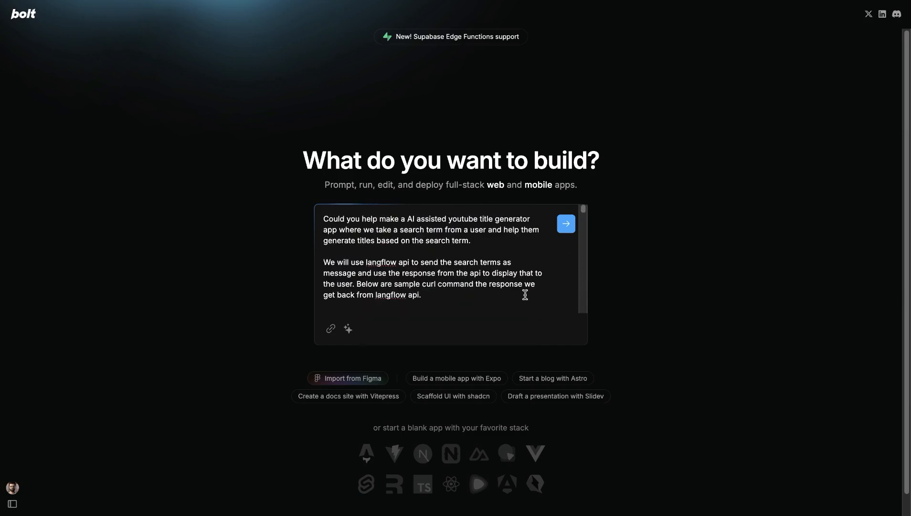
mouse_move(806, 267)
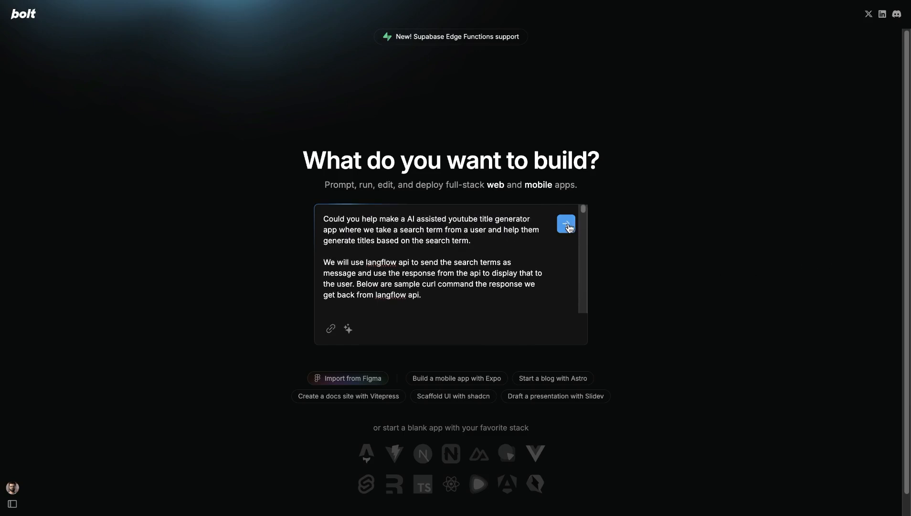
Submit the prompt, check the generated .env file, and preview the running title generator page
left_click(564, 225)
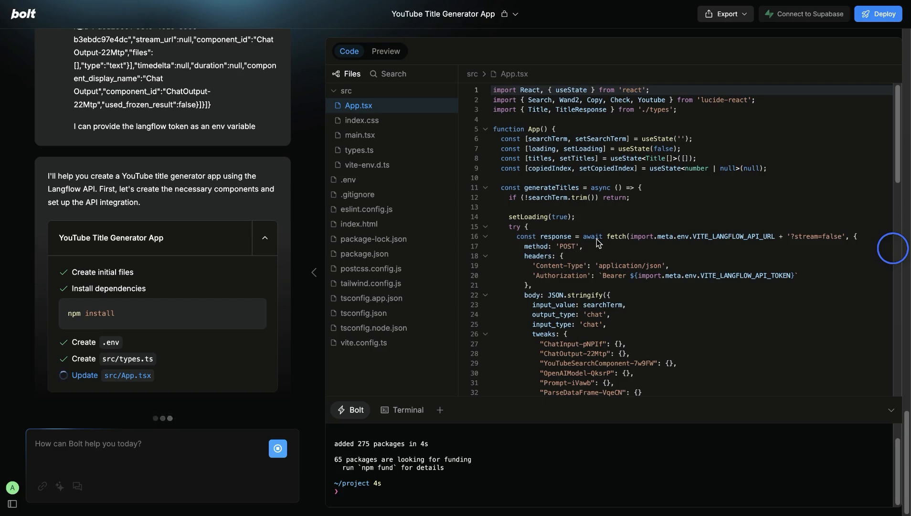
mouse_move(119, 292)
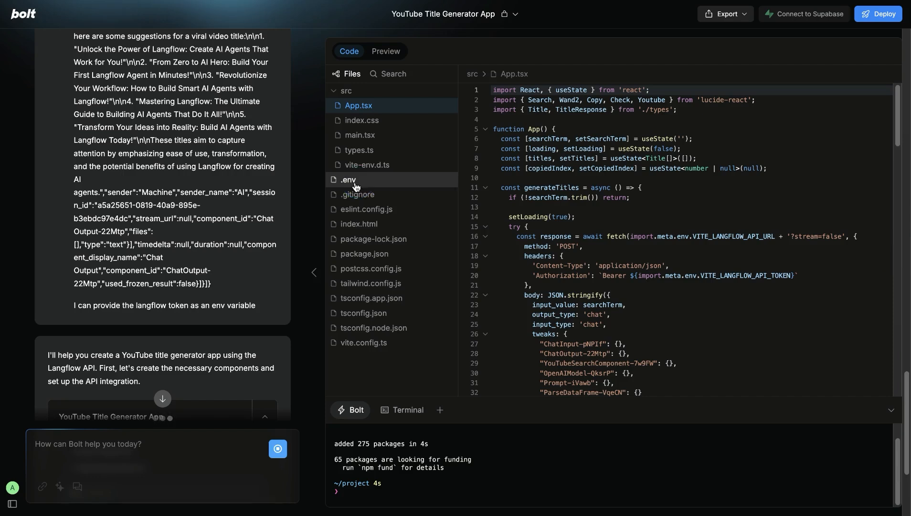
left_click(348, 180)
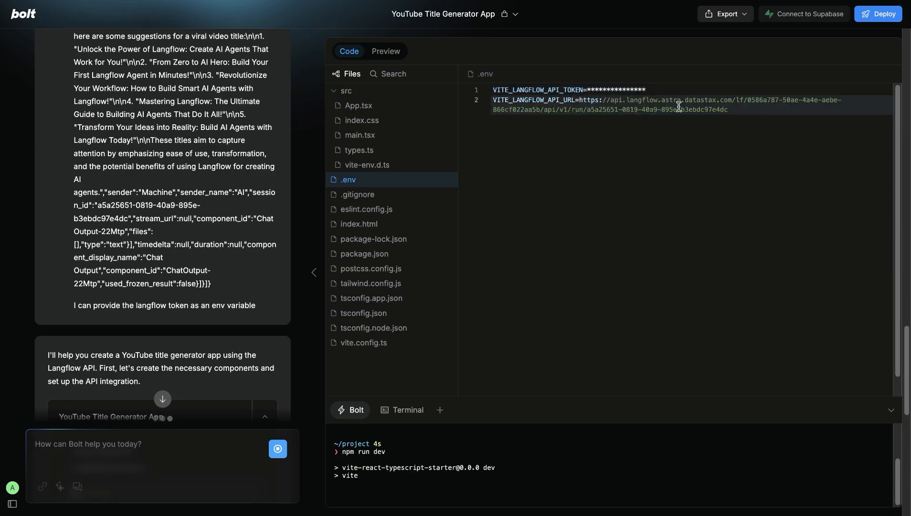
left_click(385, 51)
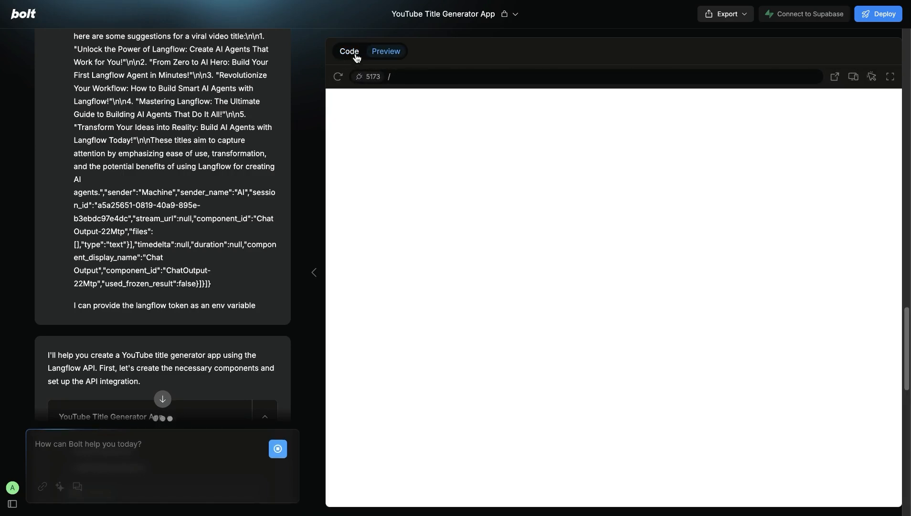
left_click(348, 52)
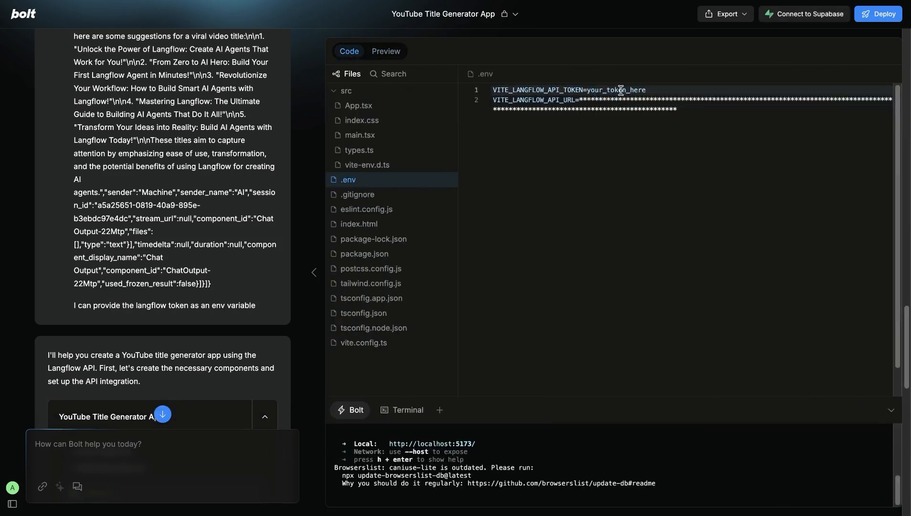
left_click(385, 51)
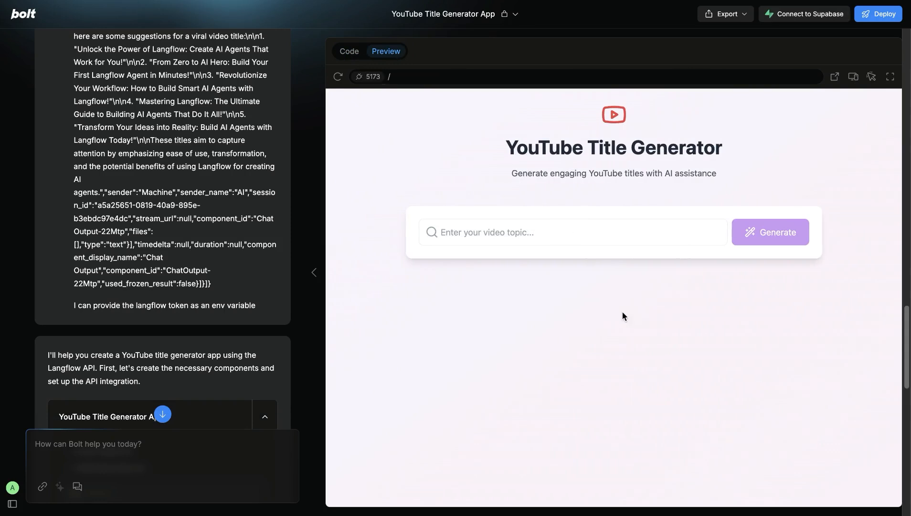
mouse_move(517, 342)
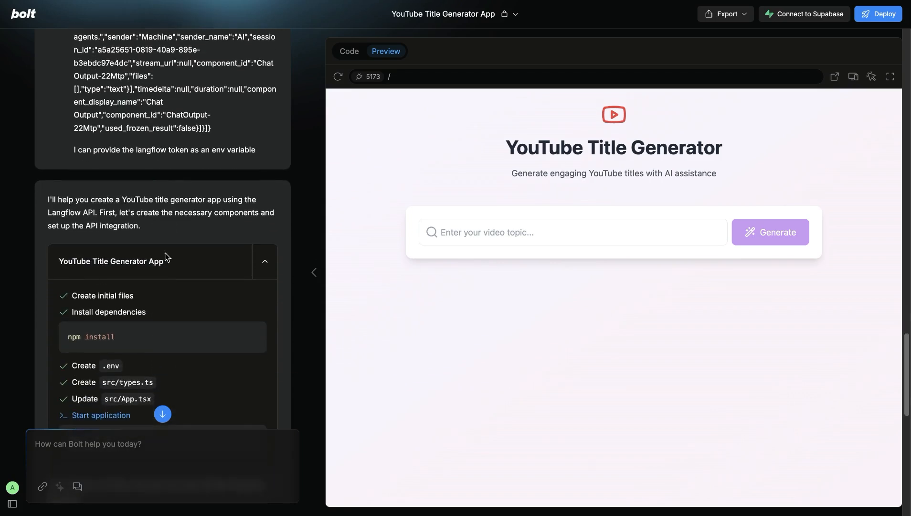
mouse_move(607, 291)
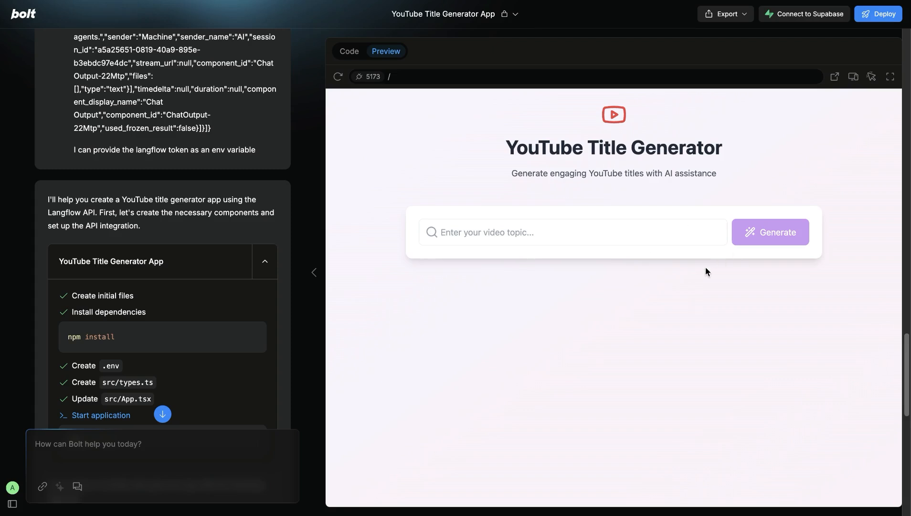
mouse_move(829, 267)
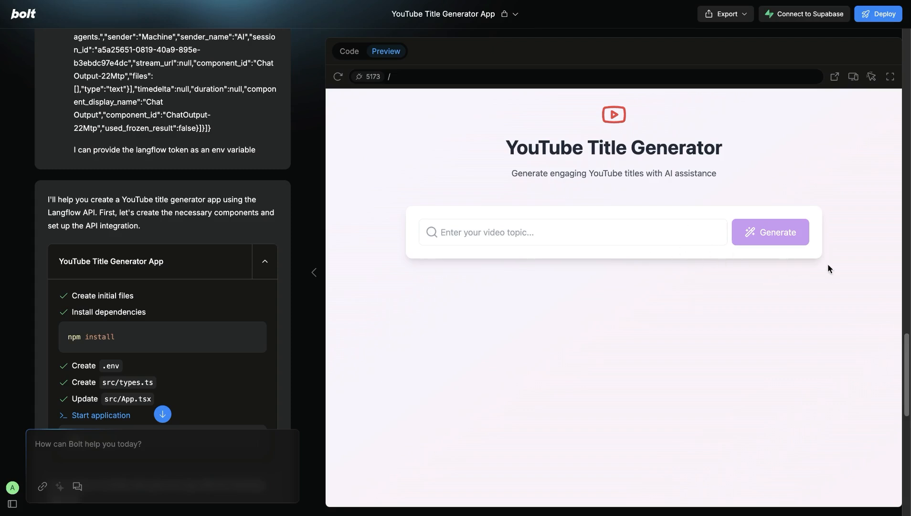
Confirm the Langflow token in .env and enter the topic 'langflow agents' in the app preview
left_click(349, 52)
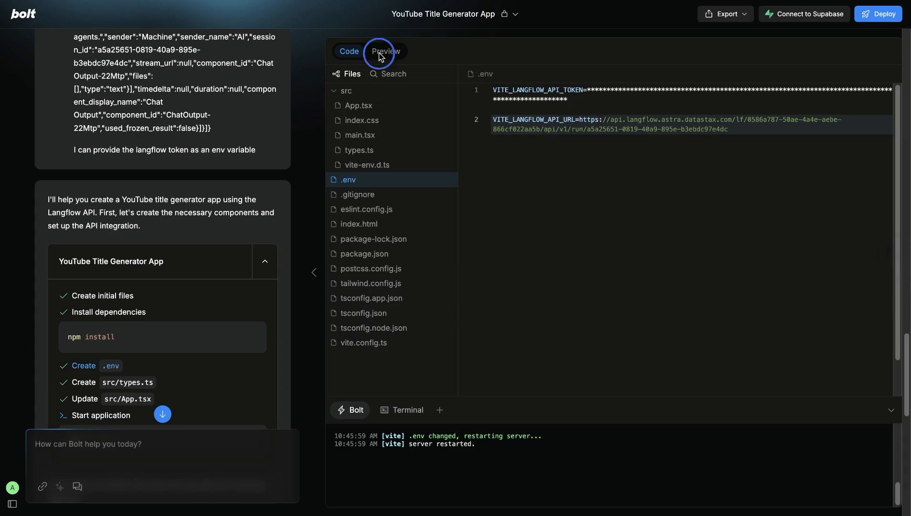
left_click(385, 52)
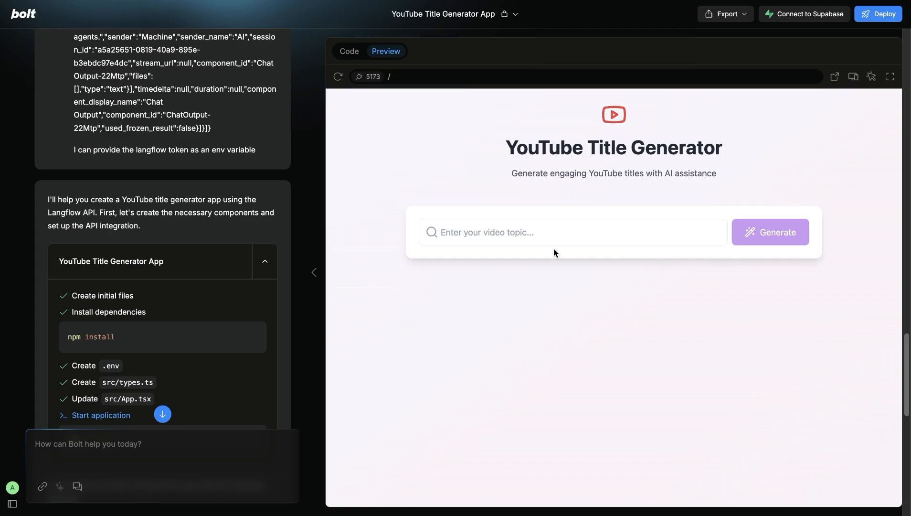
left_click(770, 232)
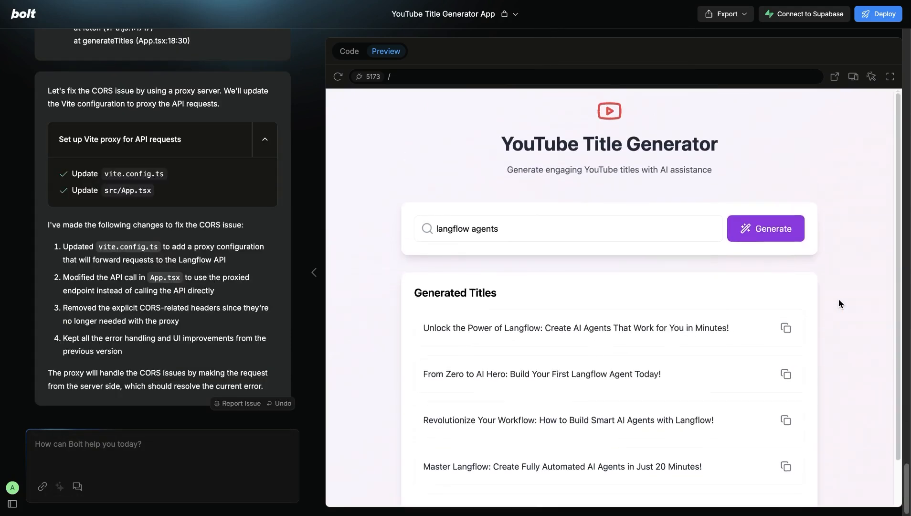
scroll("down", 3)
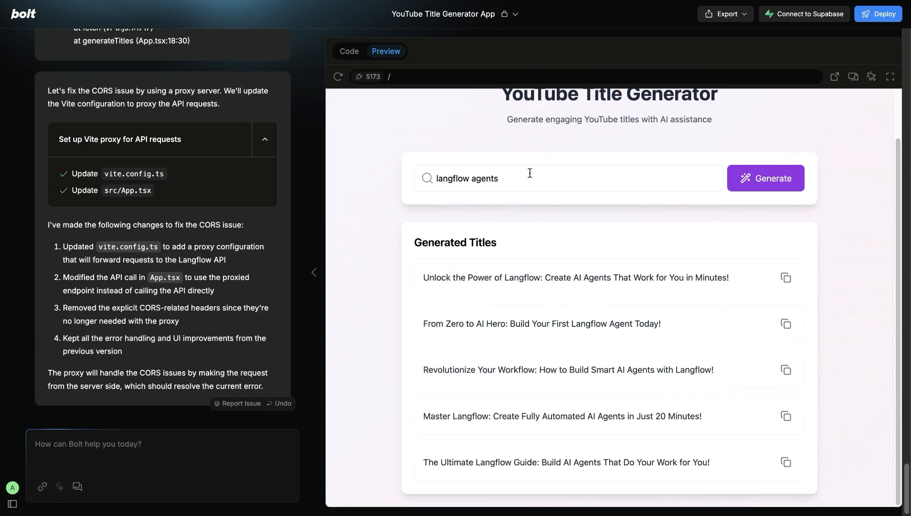
mouse_move(547, 212)
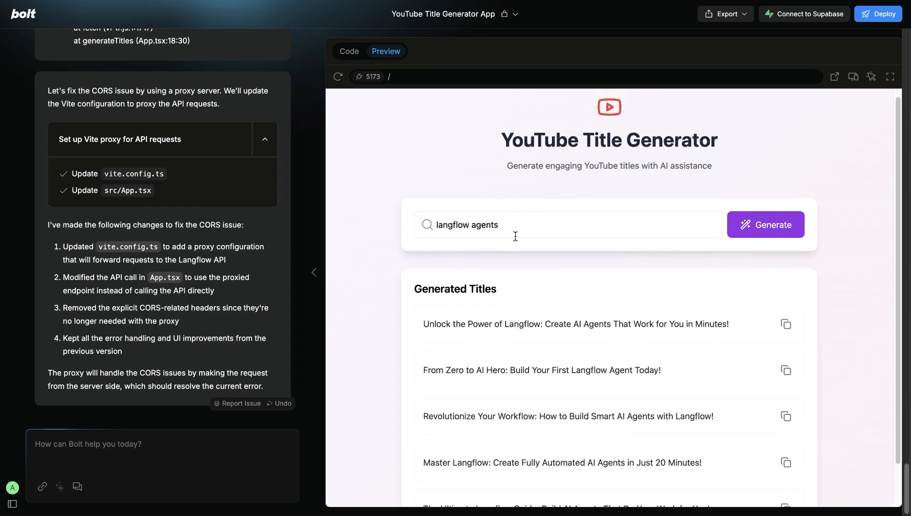
scroll("down", 3)
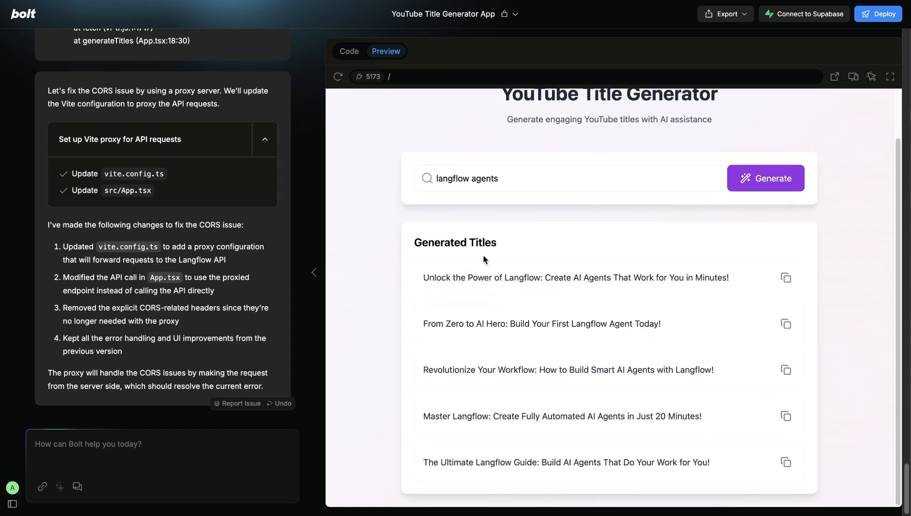
mouse_move(549, 315)
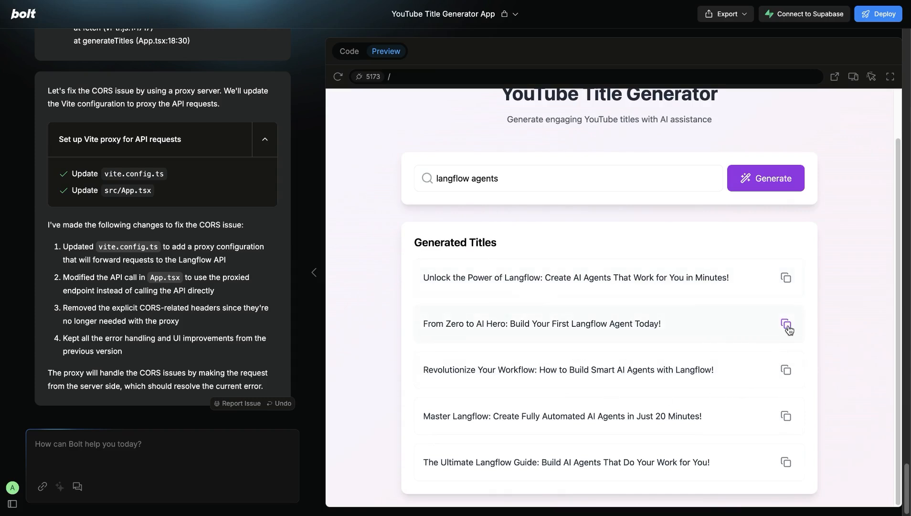
left_click(786, 324)
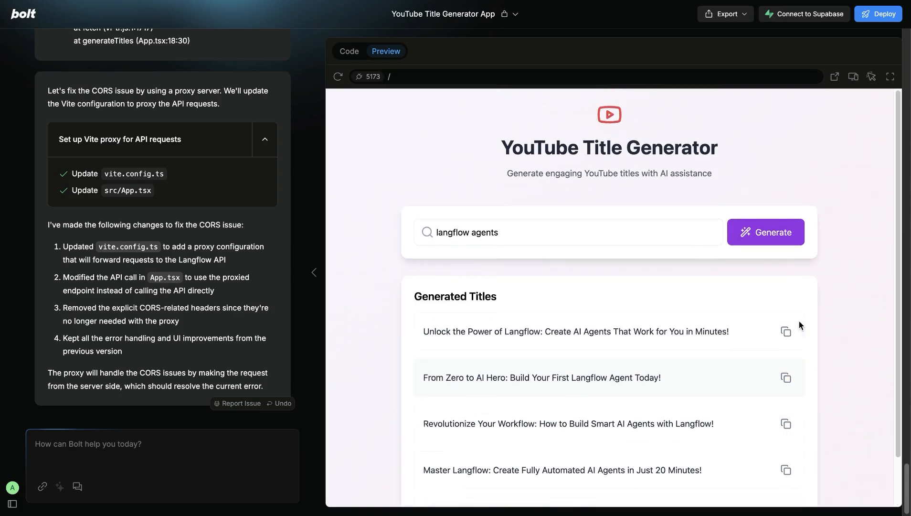
scroll("down", 3)
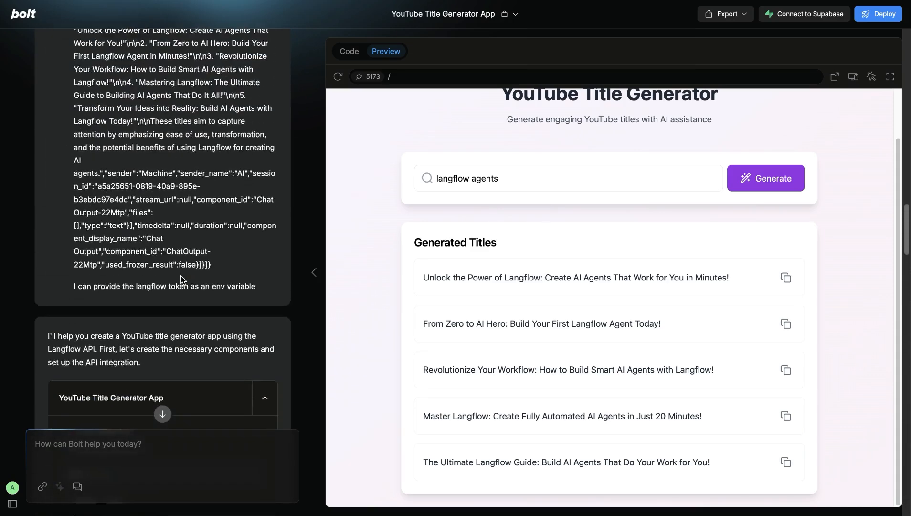
scroll("down", 3)
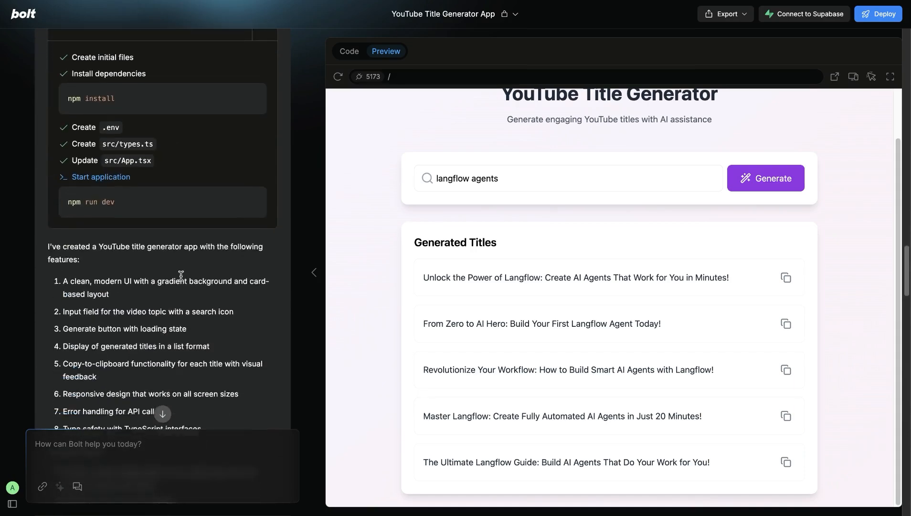
scroll("down", 3)
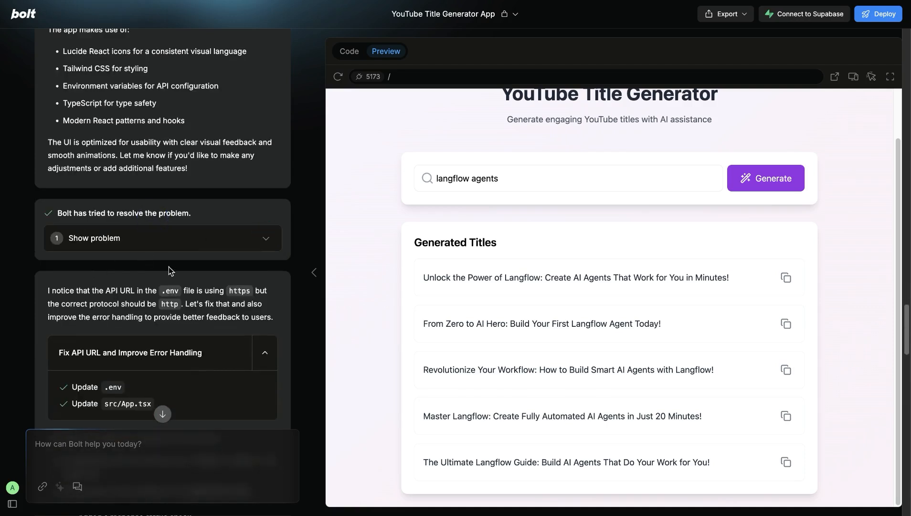
scroll("down", 3)
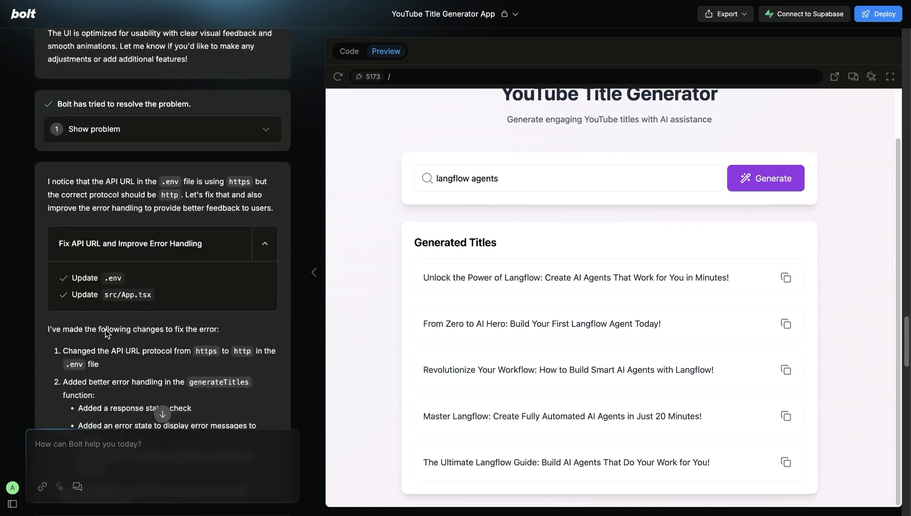
scroll("down", 3)
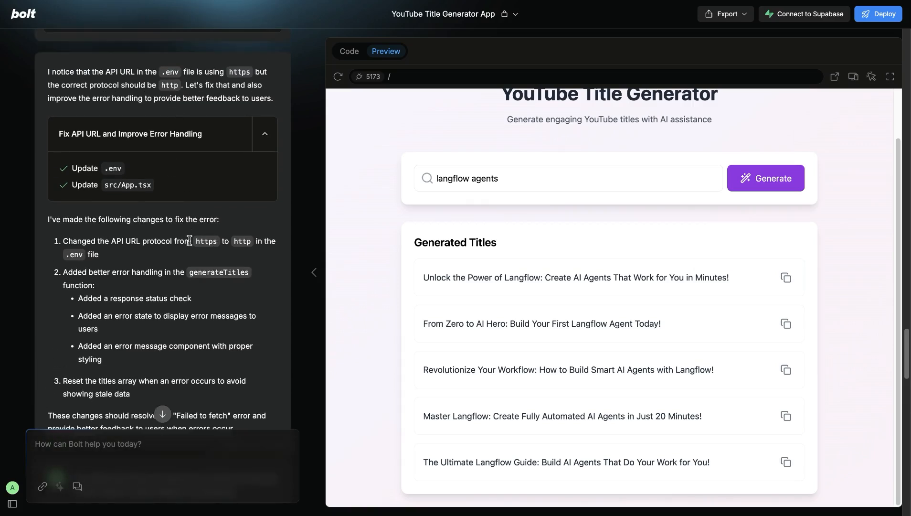
mouse_move(204, 257)
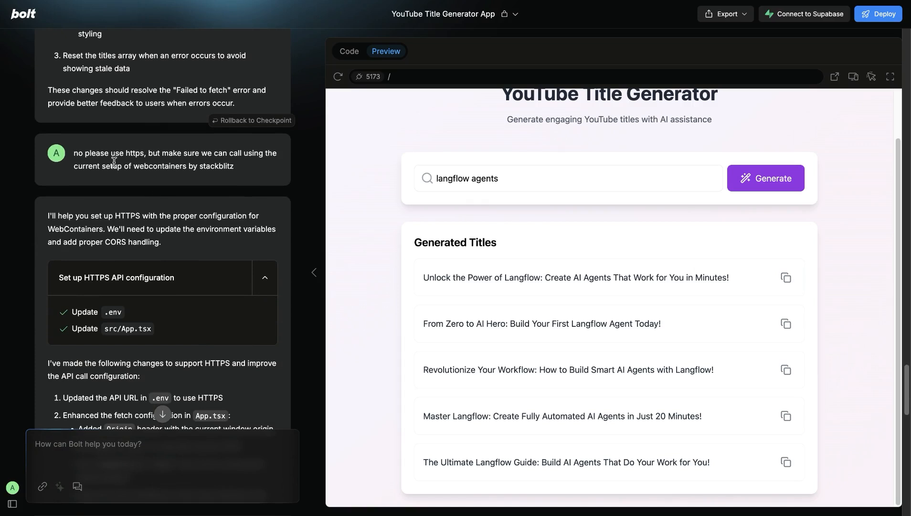
double_click(135, 153)
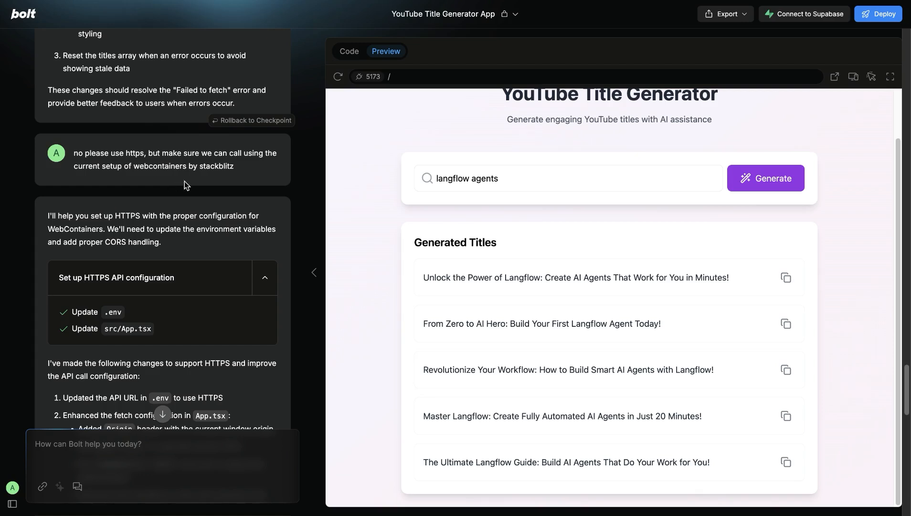
mouse_move(396, 71)
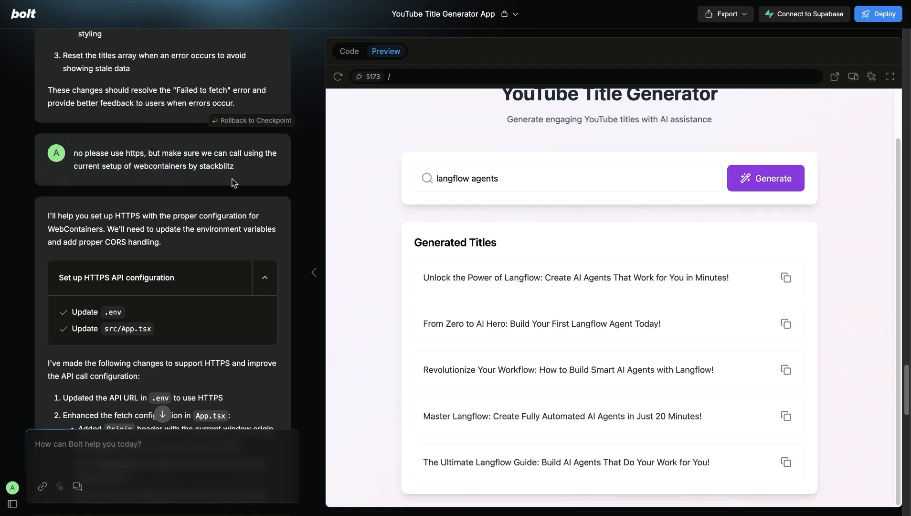
scroll("down", 3)
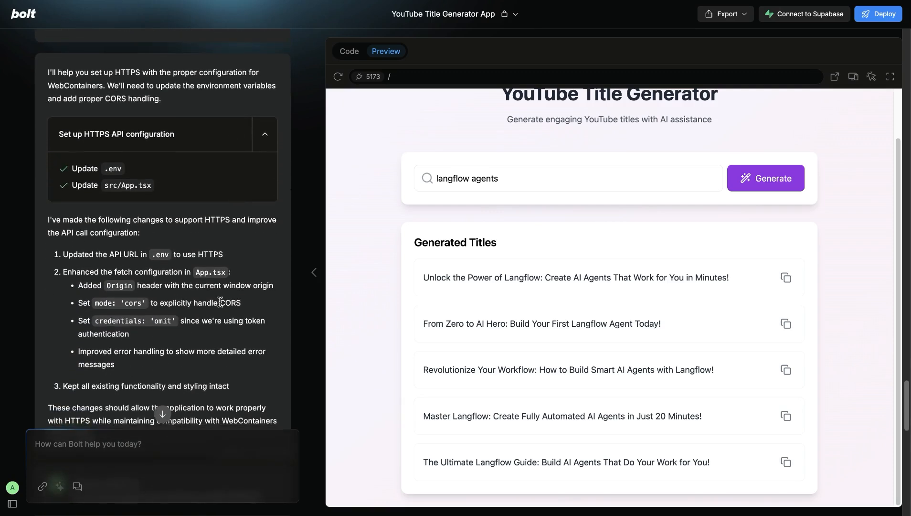
scroll("down", 3)
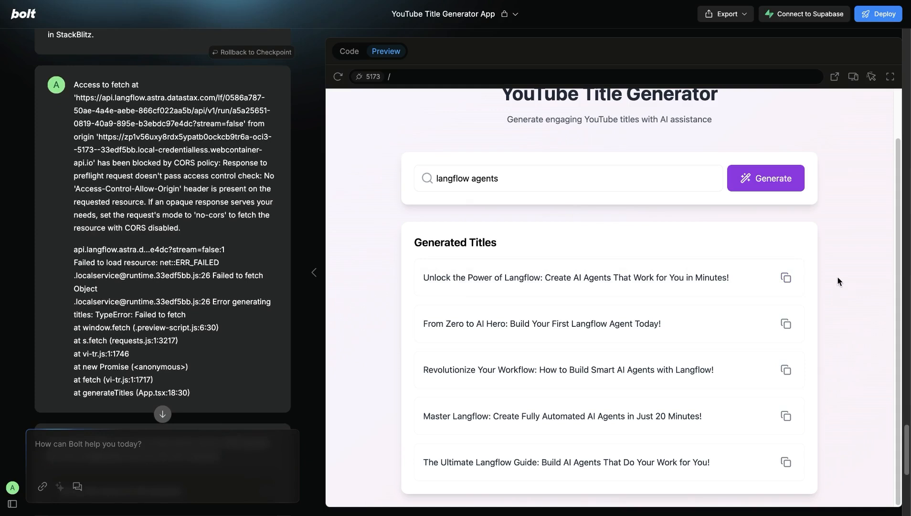
mouse_move(381, 238)
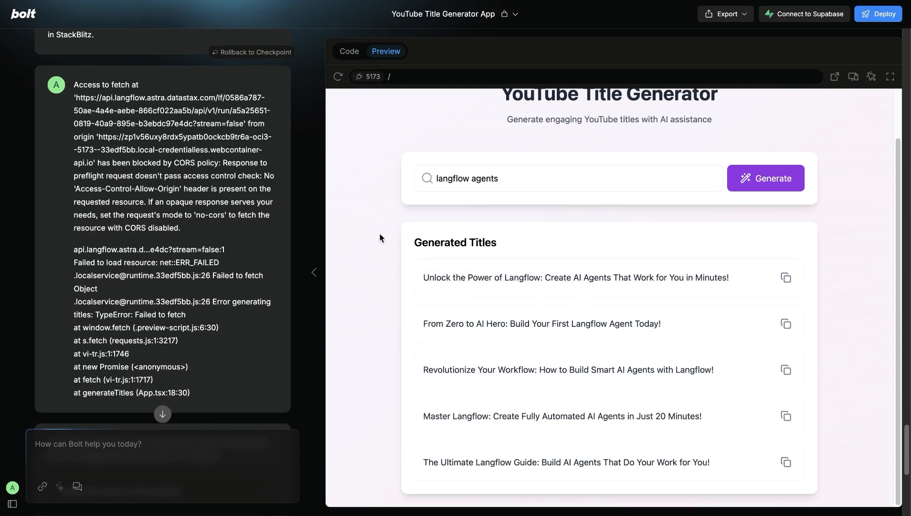
mouse_move(590, 153)
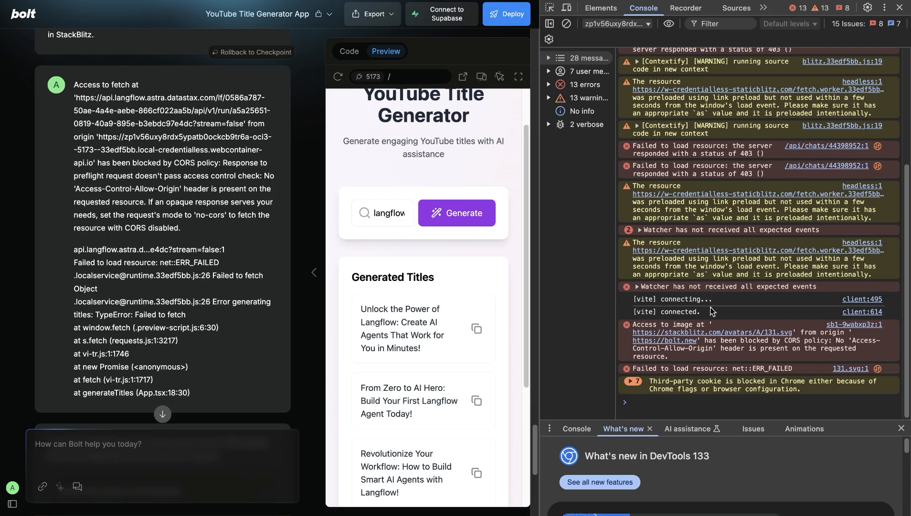
mouse_move(343, 294)
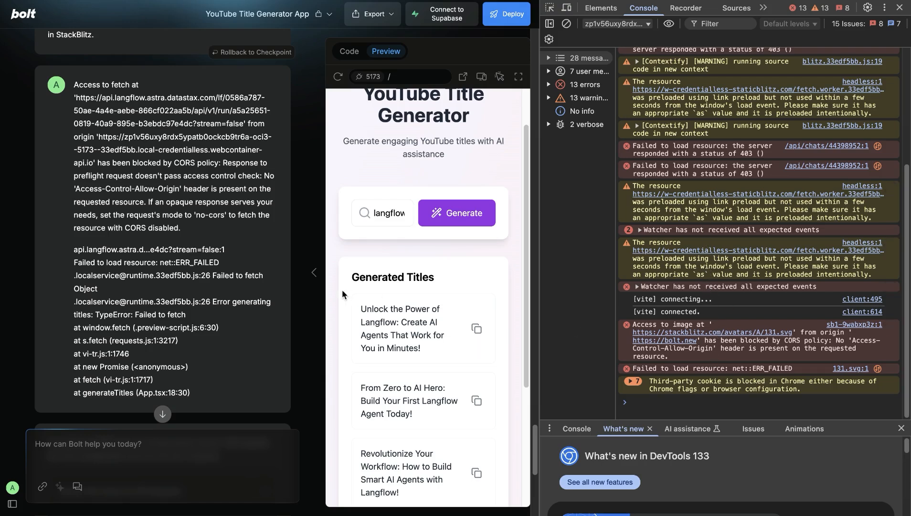
mouse_move(119, 163)
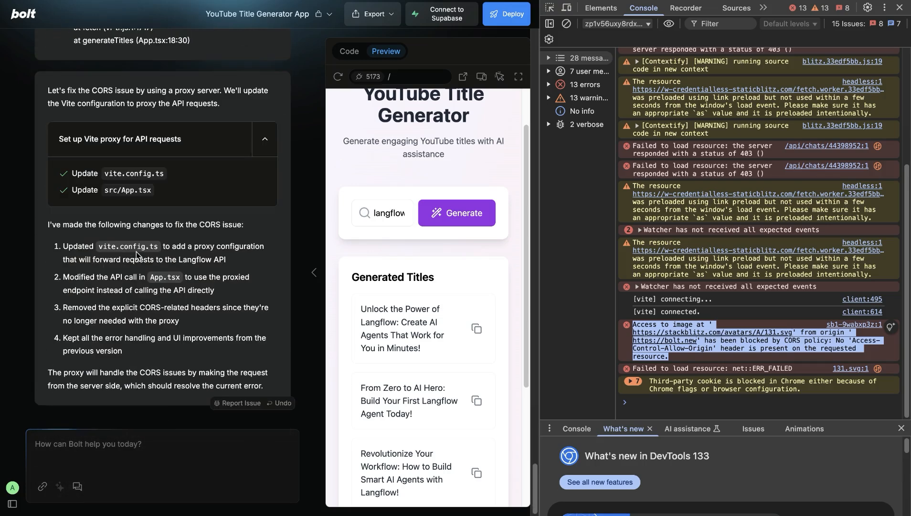
mouse_move(235, 186)
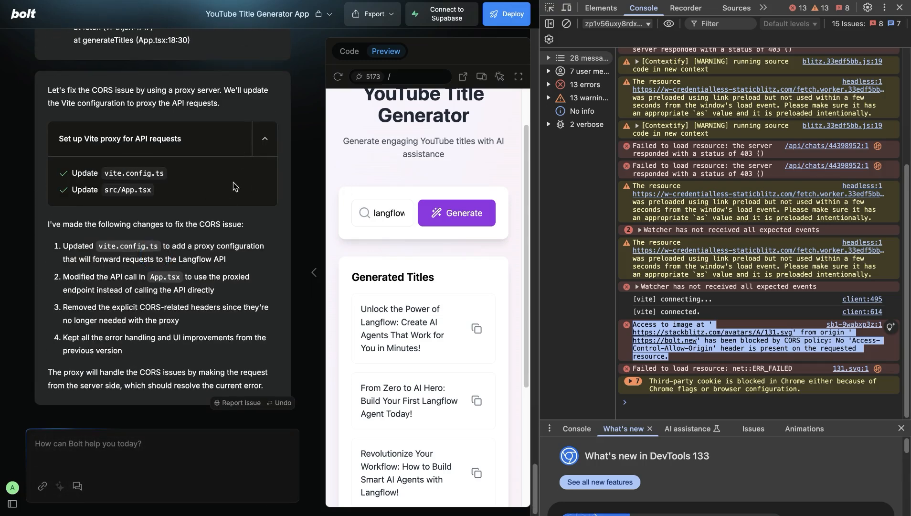
scroll("down", 3)
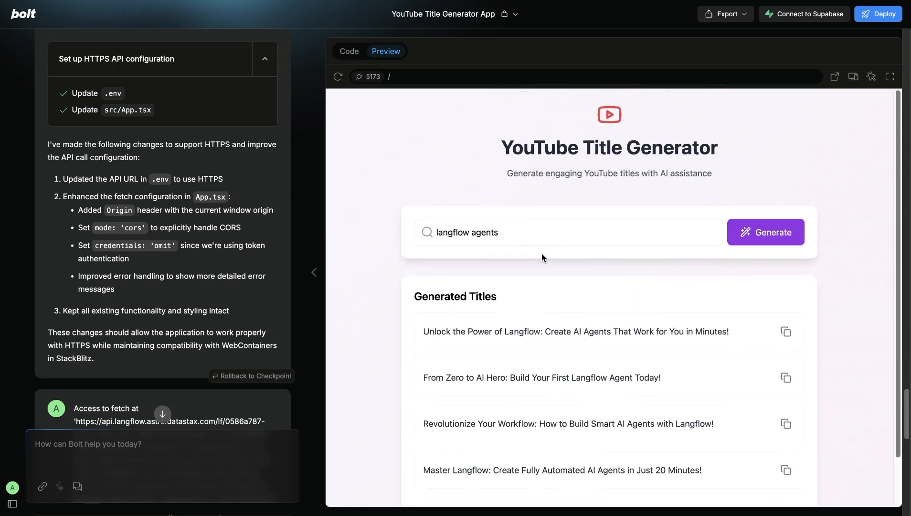
mouse_move(609, 189)
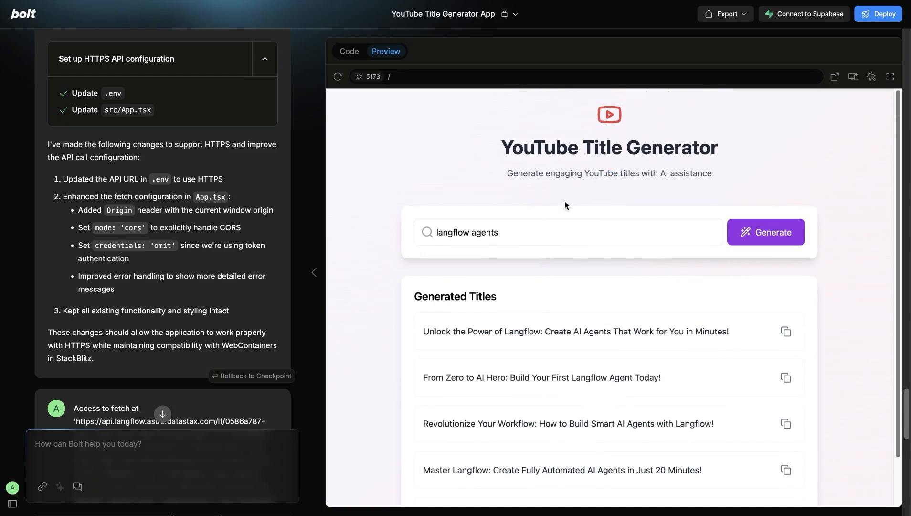
mouse_move(581, 211)
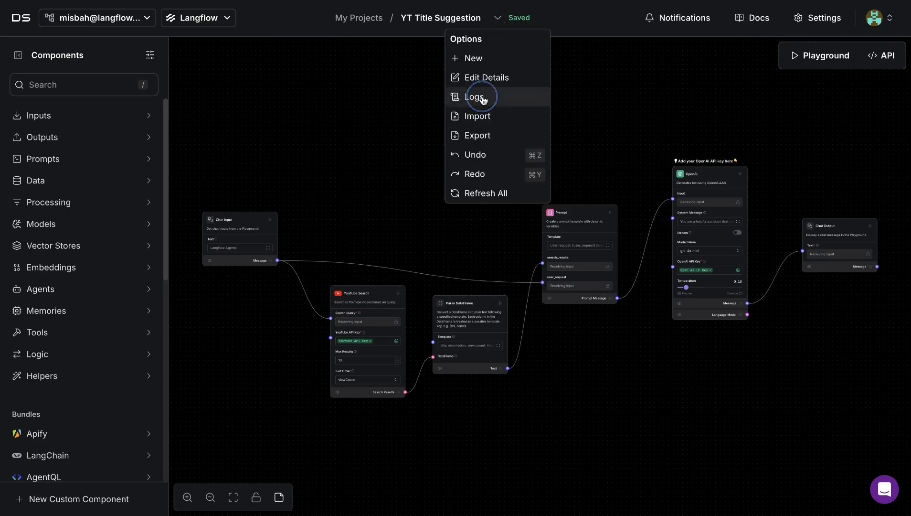
Show the flow's execution logs and page to the last of the 83 successful runs
left_click(475, 96)
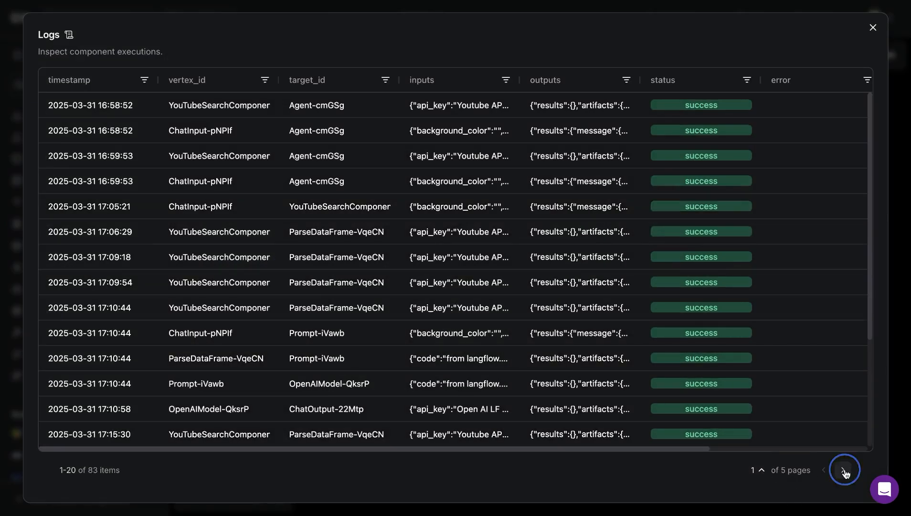
left_click(844, 469)
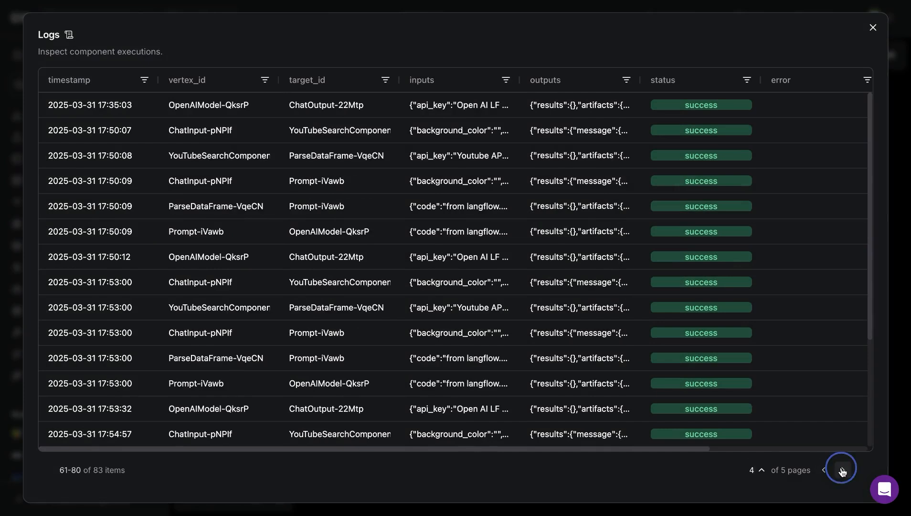
left_click(841, 469)
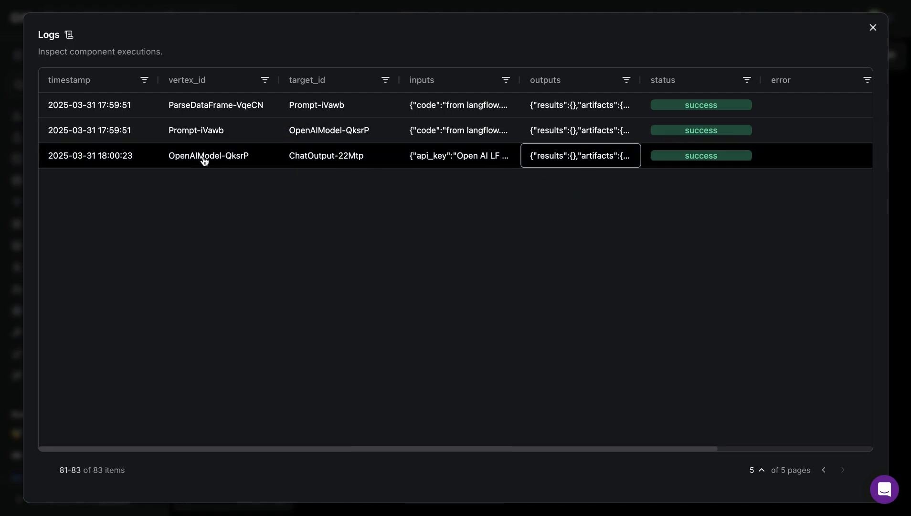
Inspect the latest OpenAI output containing the 'Unlocking the Future' title, then dismiss View Dictionary
left_click(580, 155)
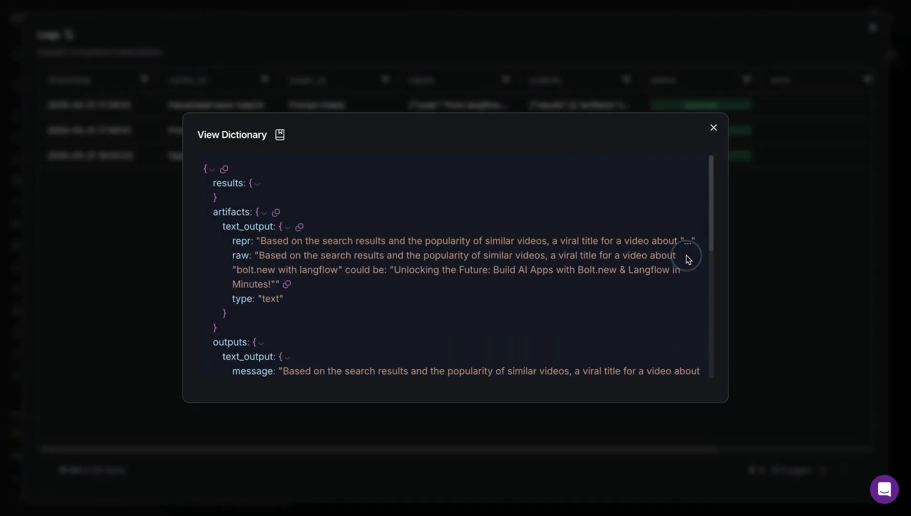
scroll("down", 3)
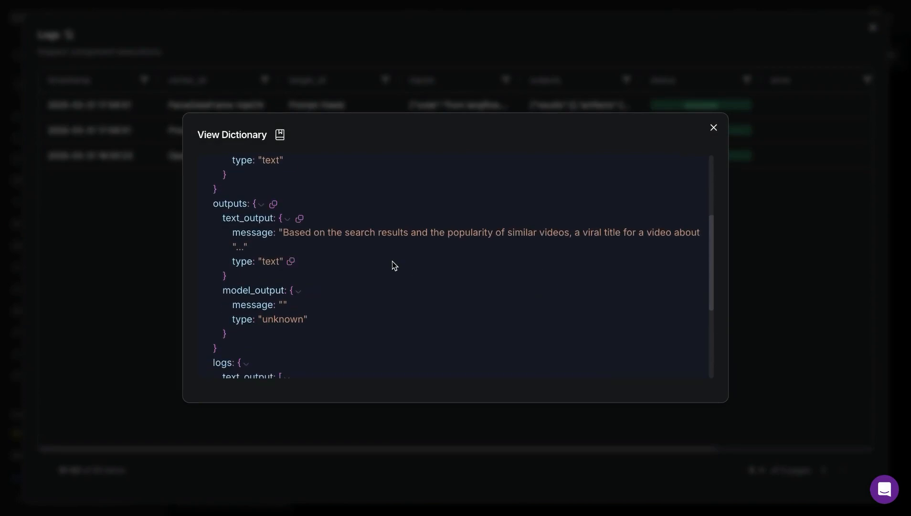
mouse_move(228, 253)
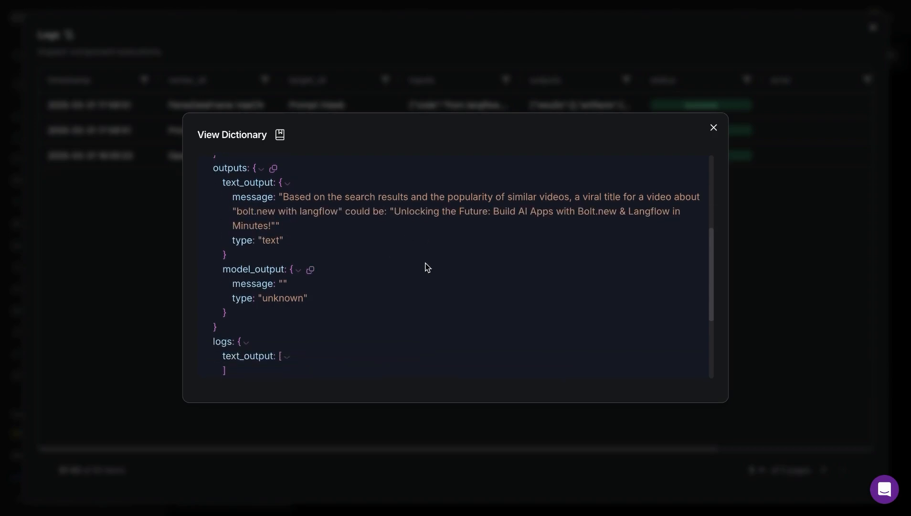
scroll("down", 3)
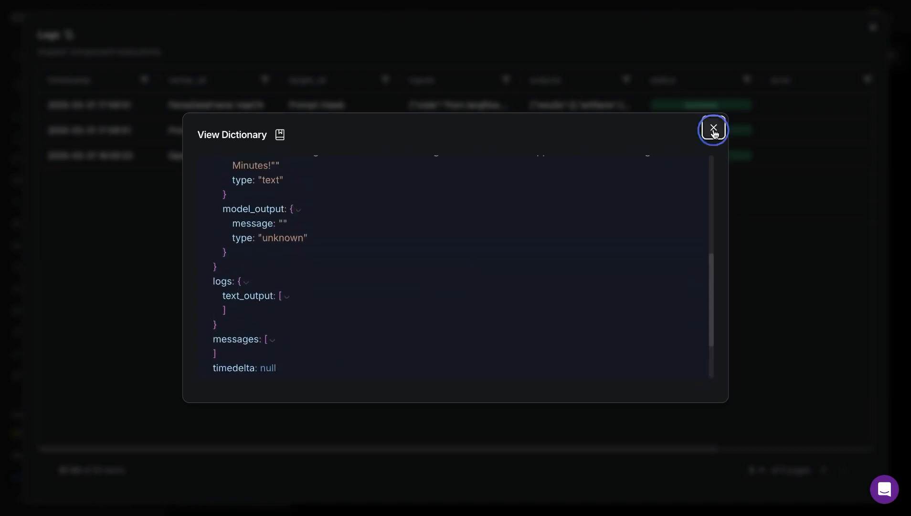
left_click(714, 128)
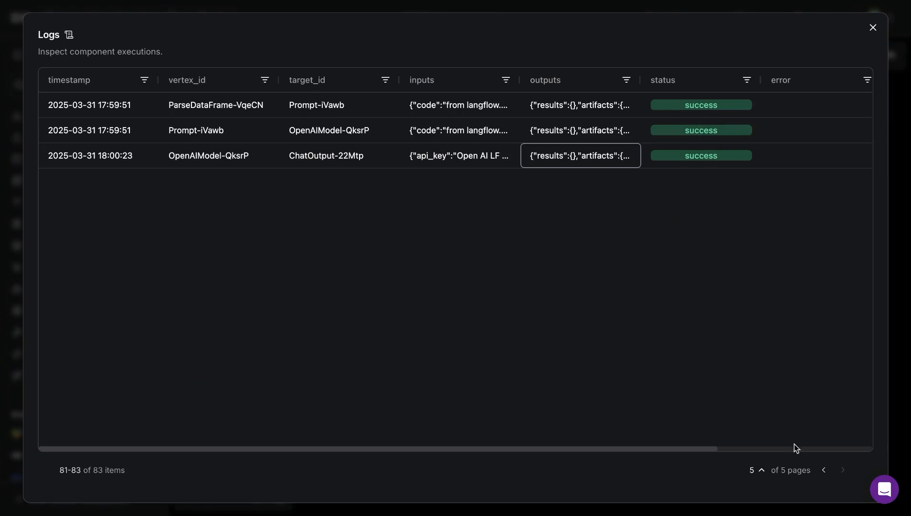
Dismiss the Logs dialog to return to the Bolt preview showing the 'Unlocking the Future' title
left_click(824, 469)
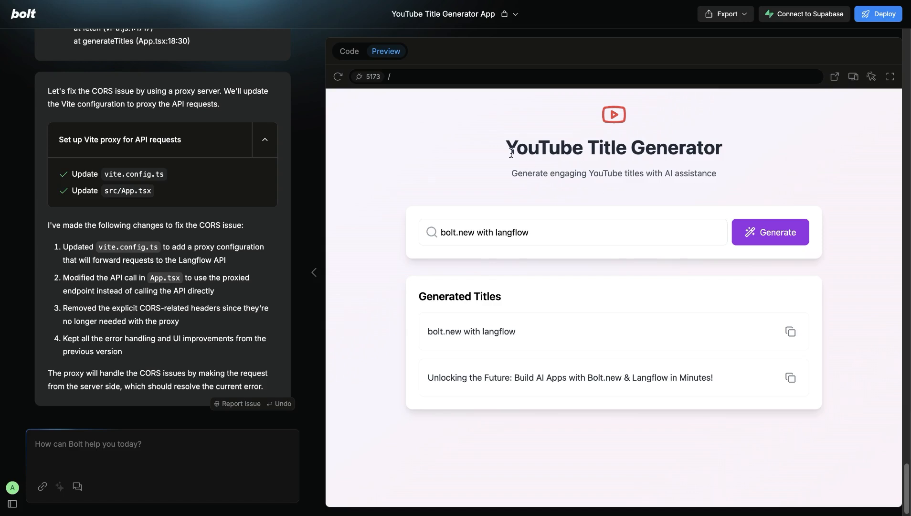
mouse_move(591, 168)
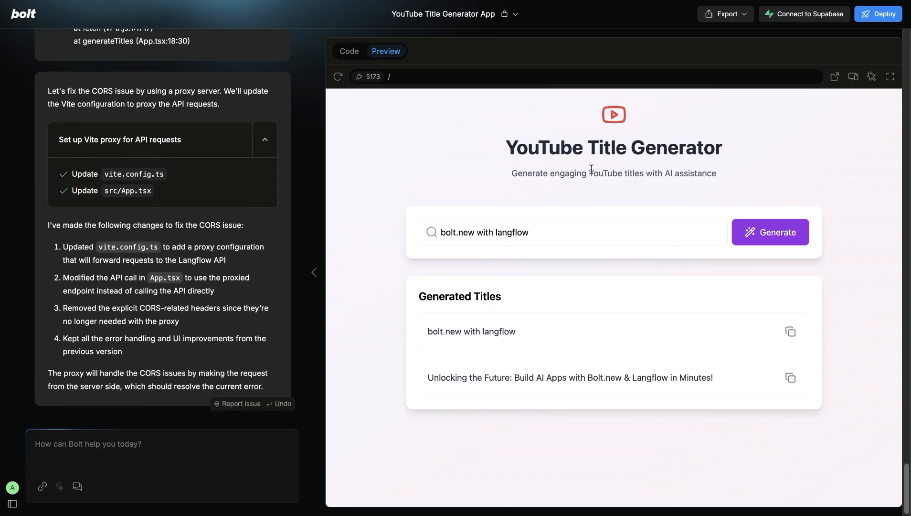